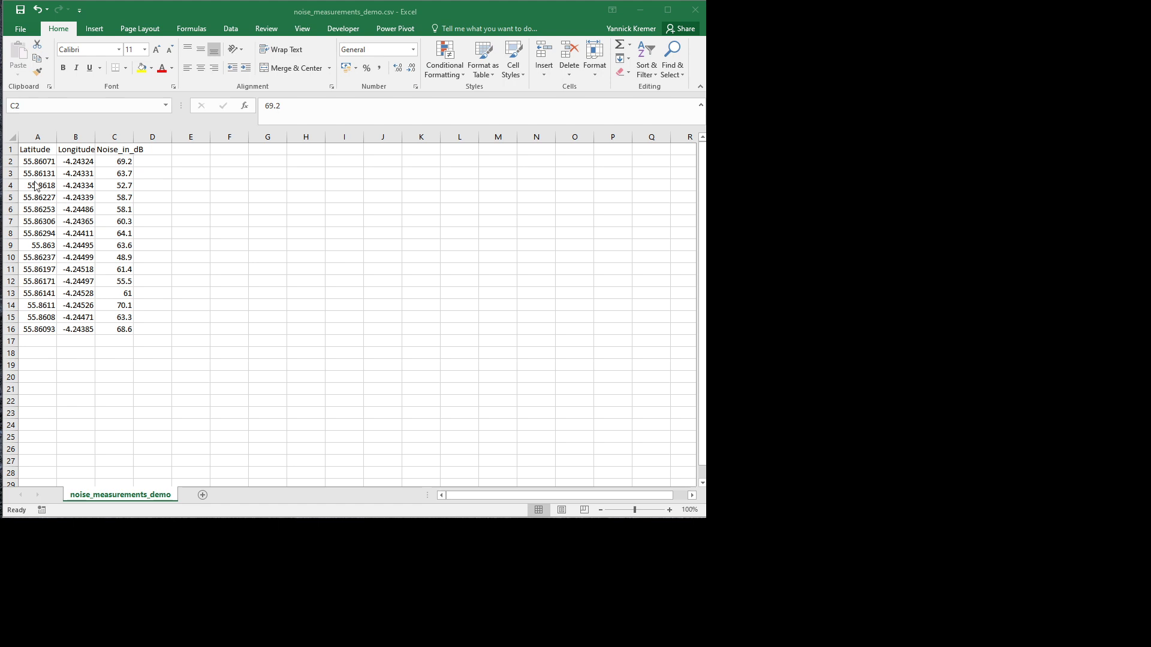
mouse_move(42, 163)
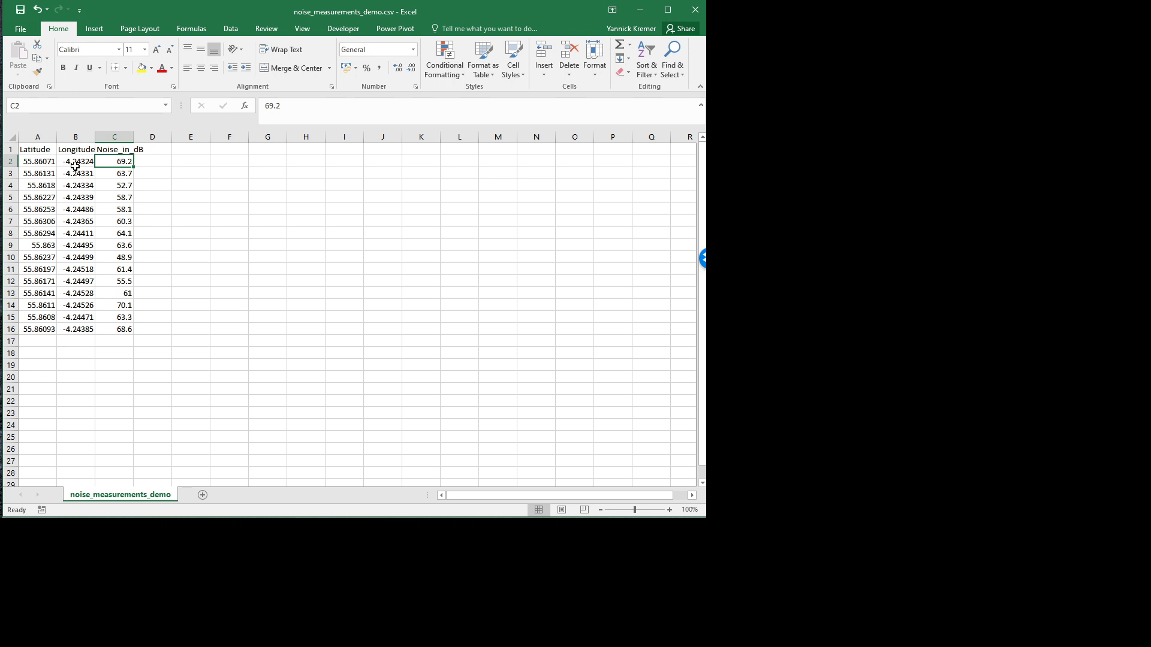
mouse_move(84, 311)
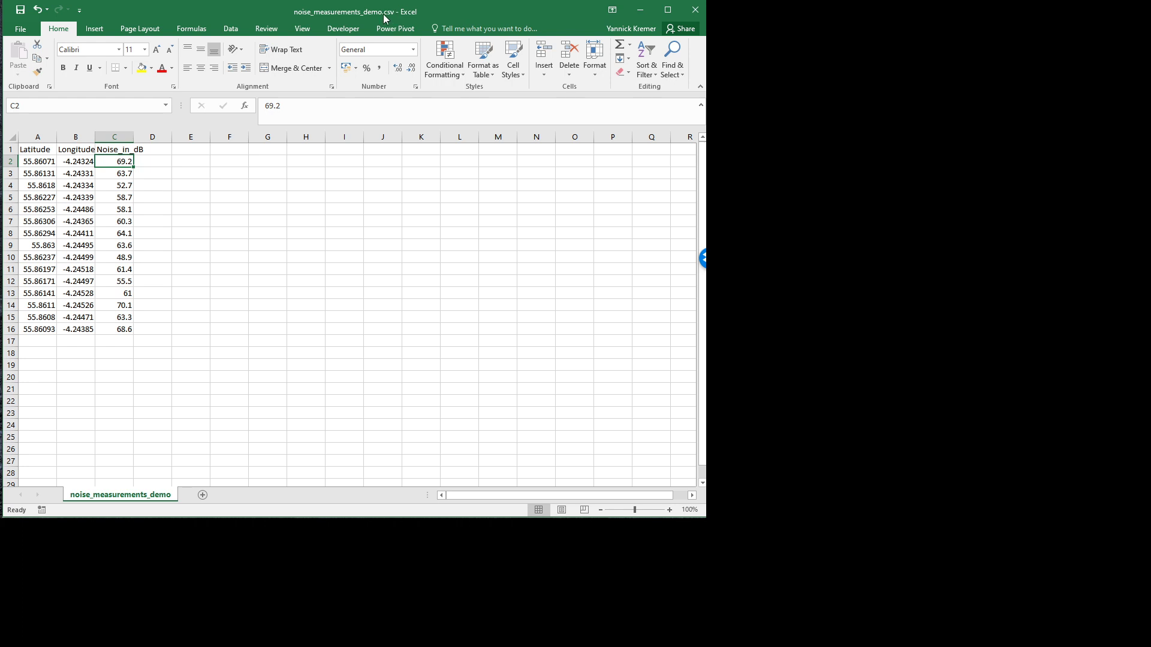
mouse_move(410, 18)
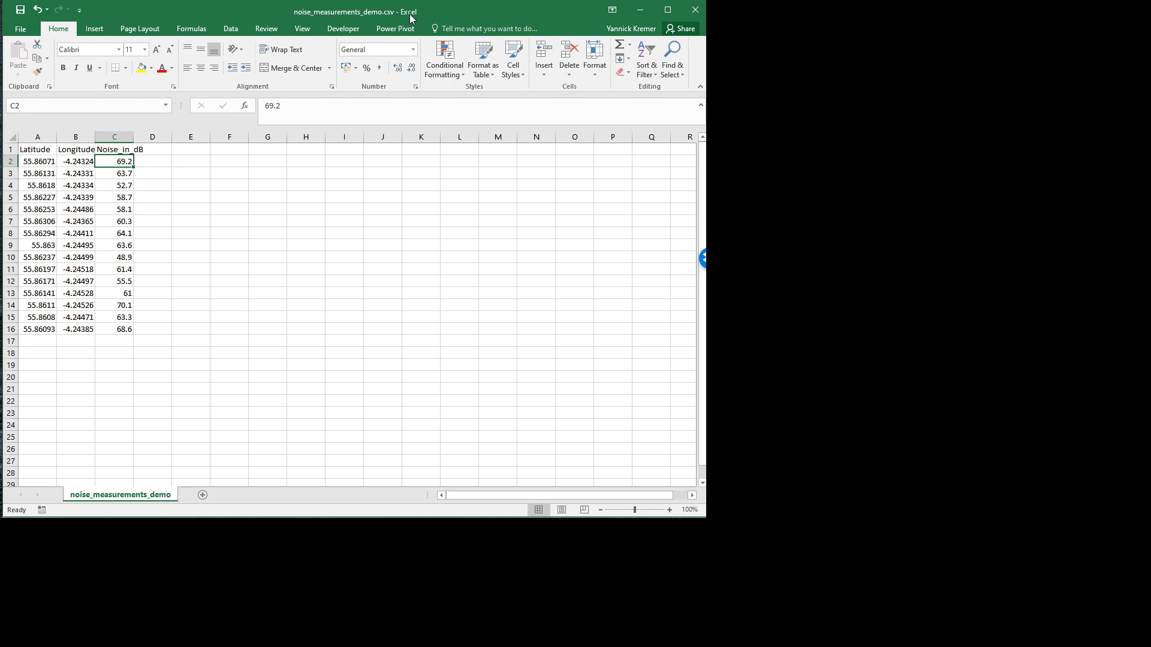
mouse_move(410, 20)
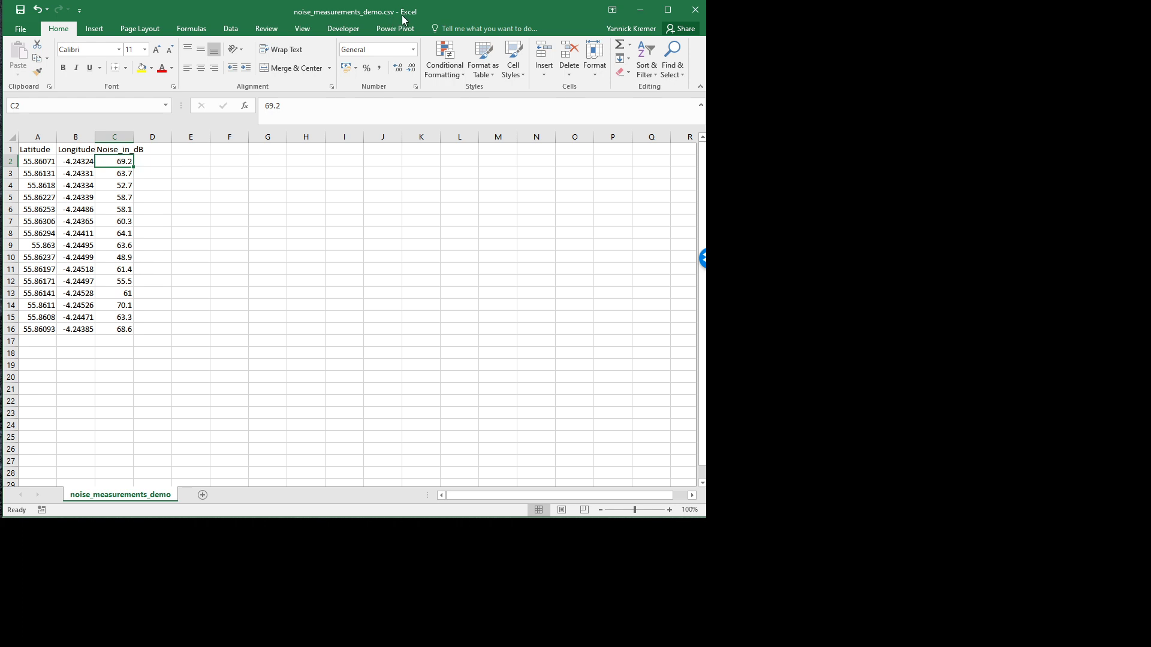
mouse_move(402, 21)
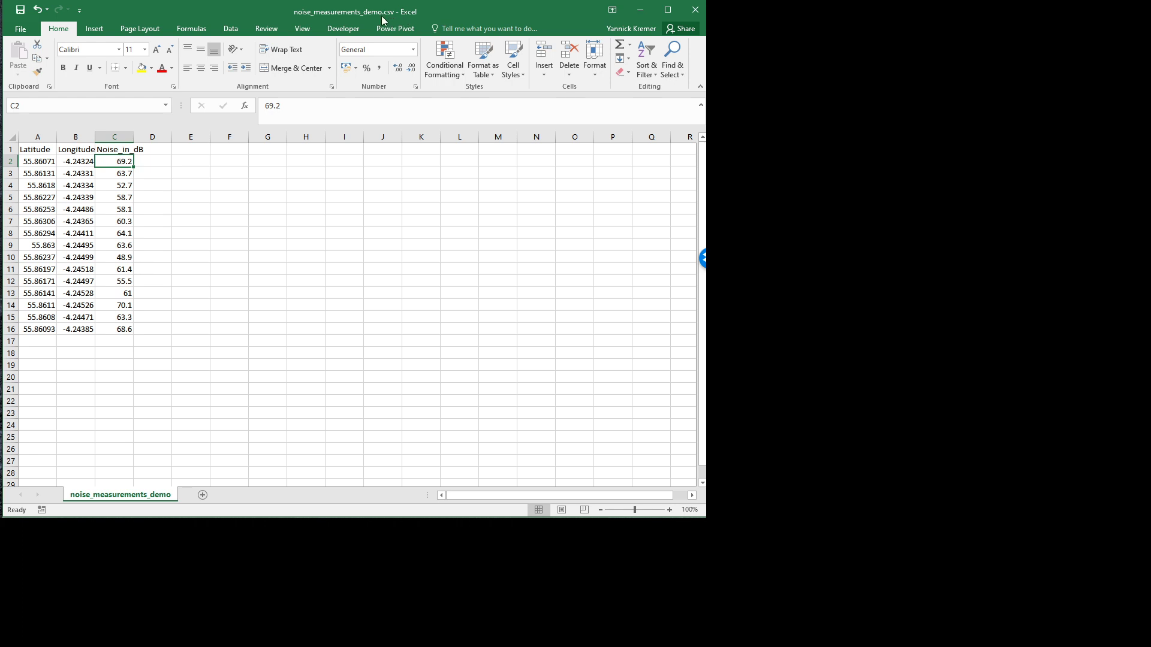
mouse_move(504, 9)
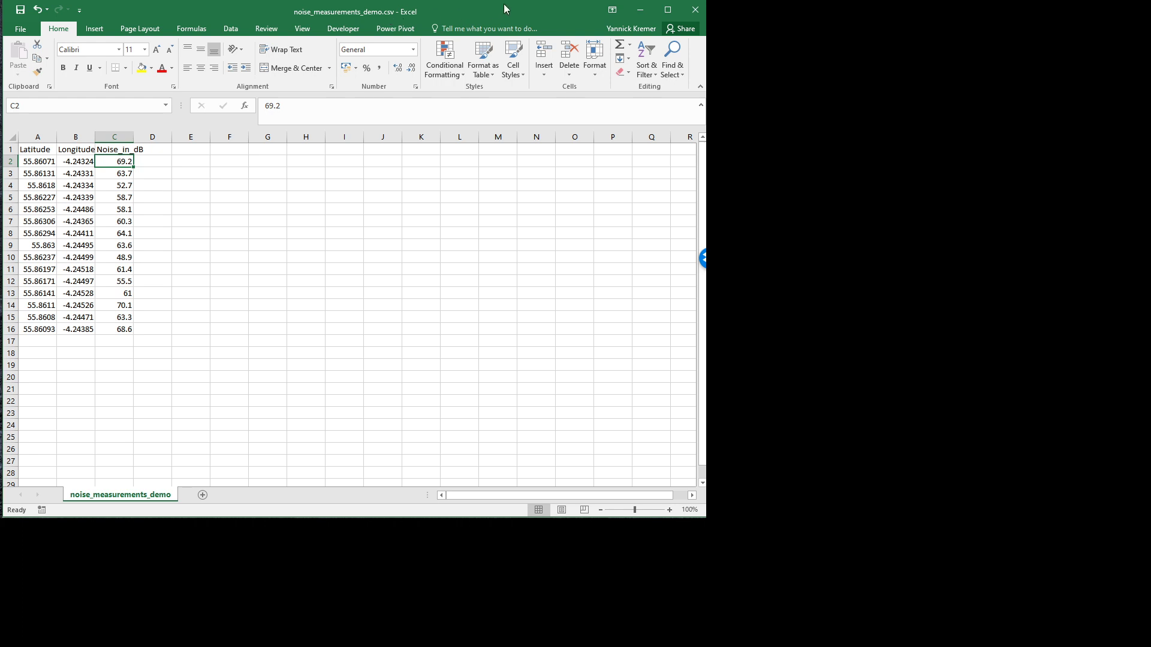
mouse_move(524, 18)
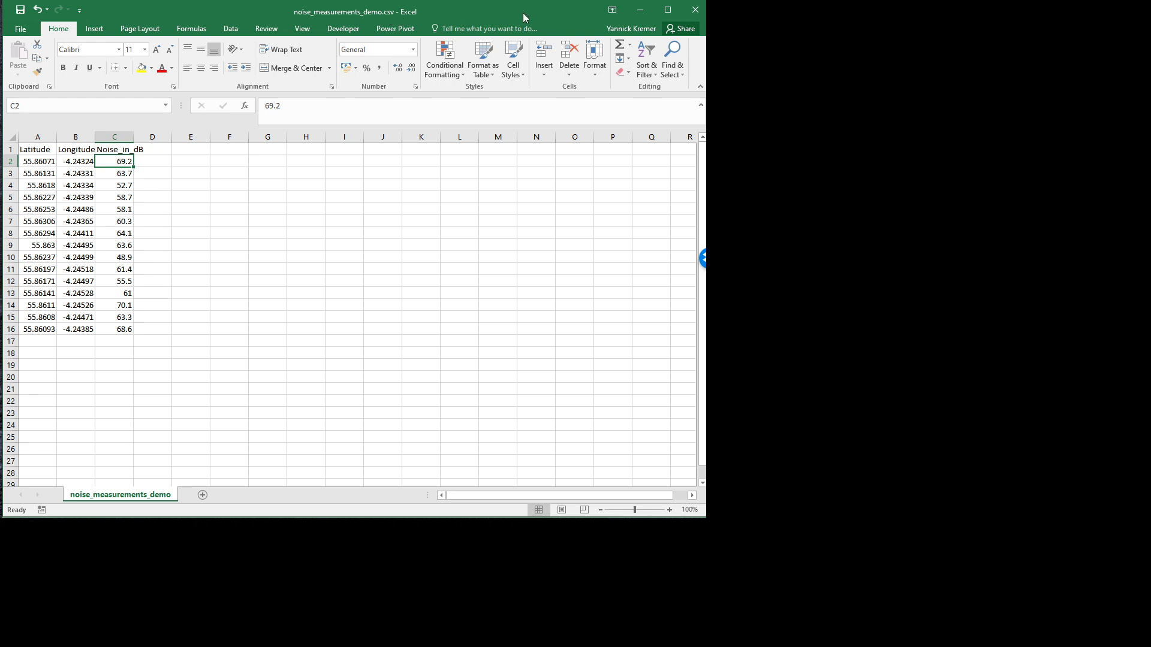
mouse_move(583, 24)
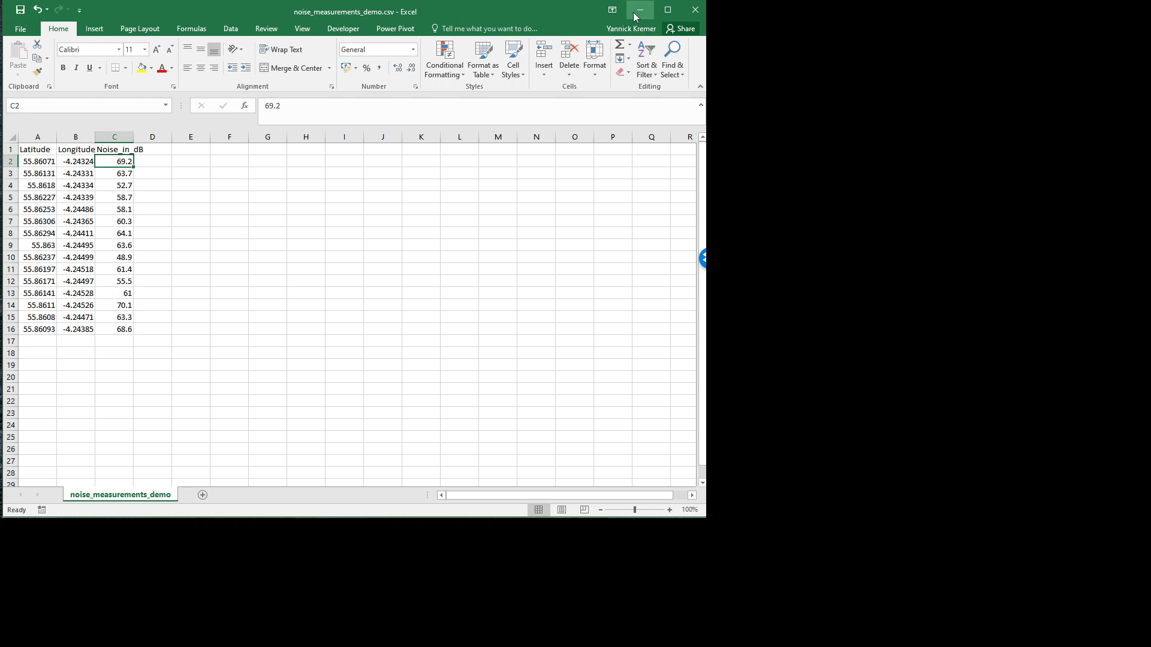
mouse_move(639, 10)
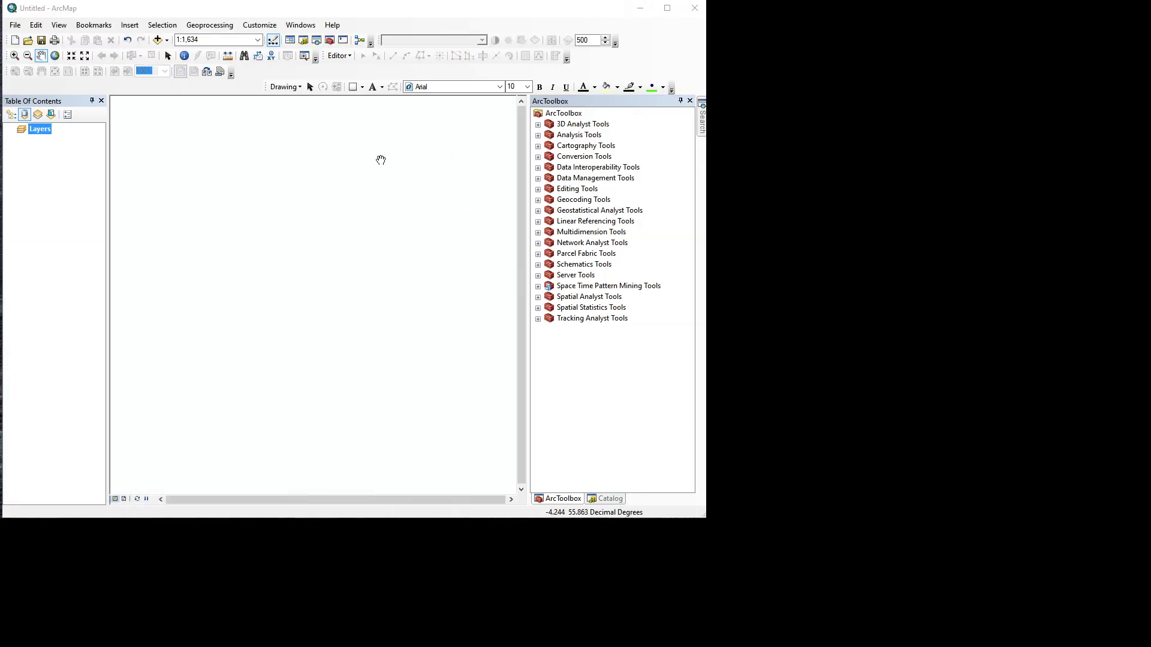
mouse_move(213, 138)
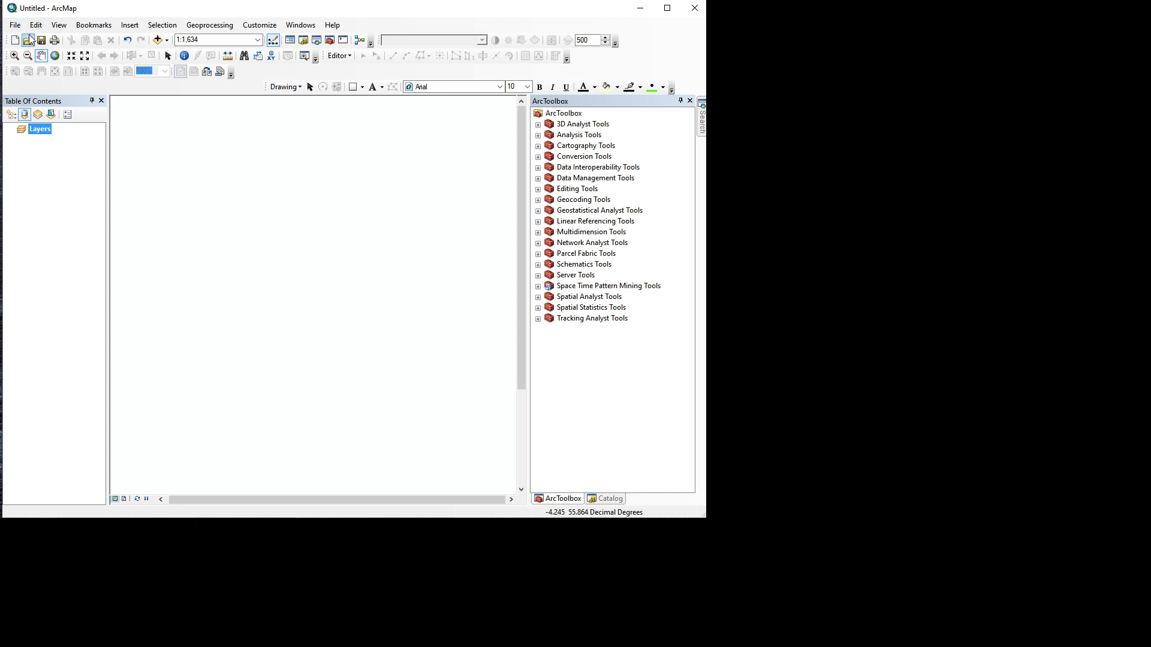
Bring up Add Data on the ArcGIS documents folder and review the Look in locations
left_click(13, 24)
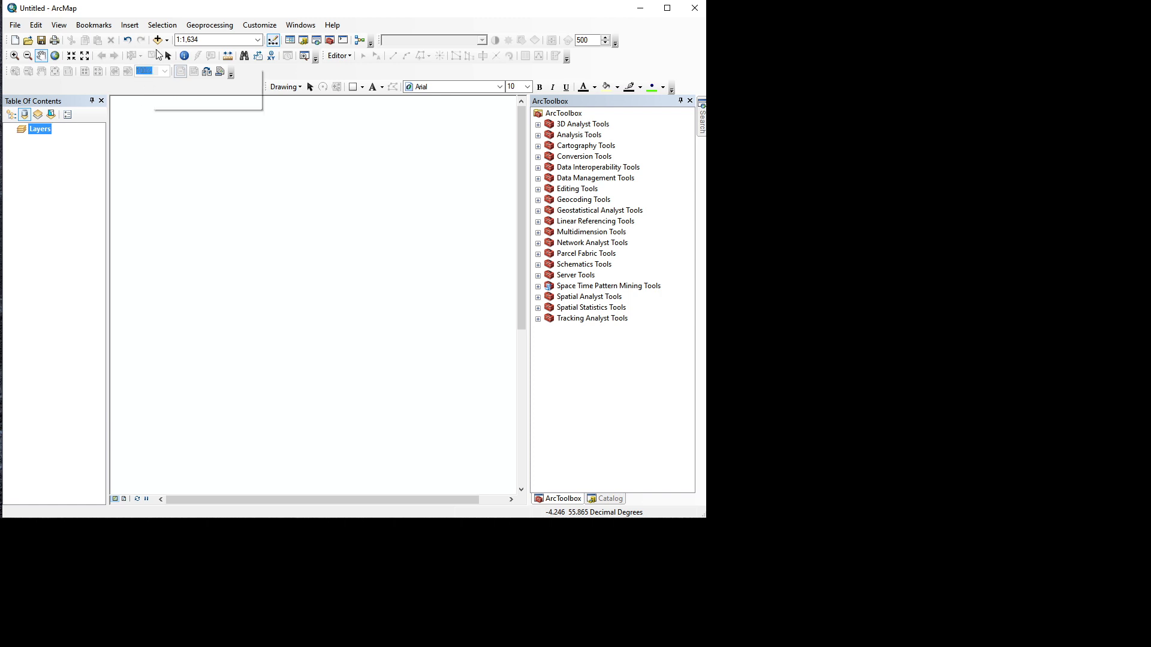
mouse_move(156, 40)
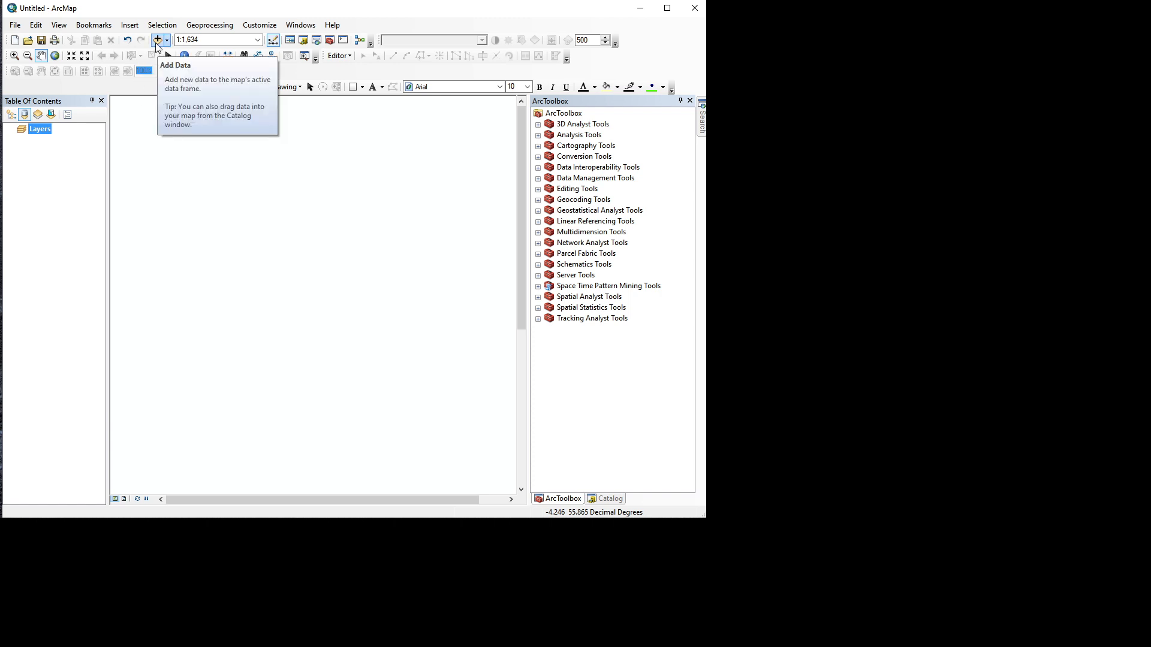
left_click(156, 39)
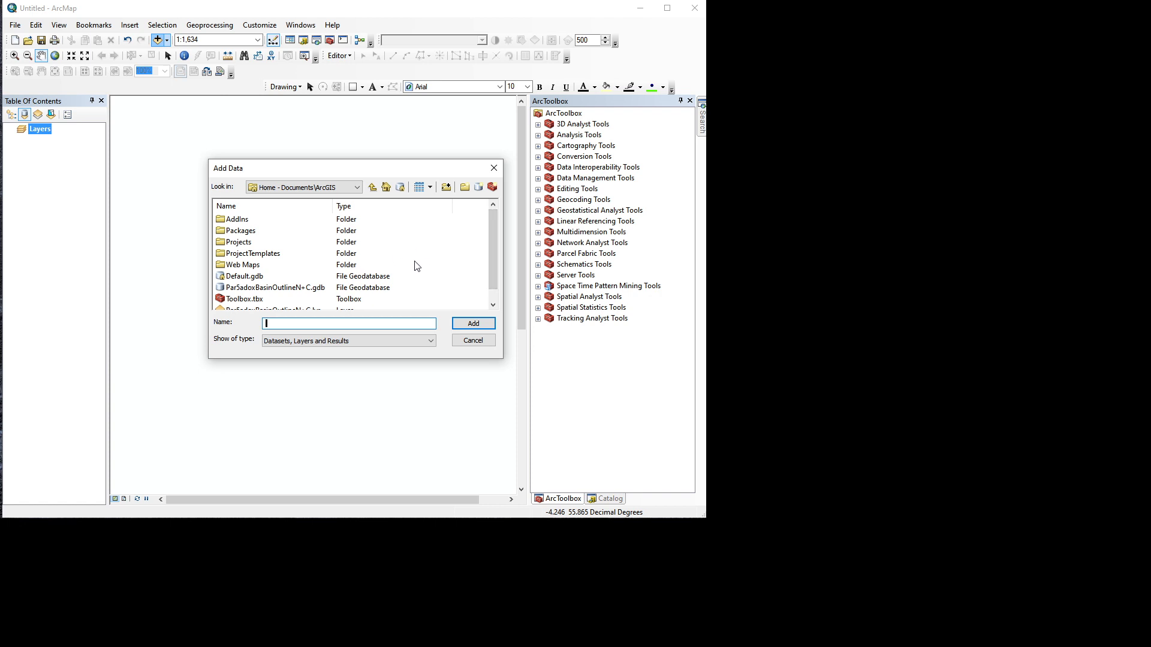
mouse_move(344, 201)
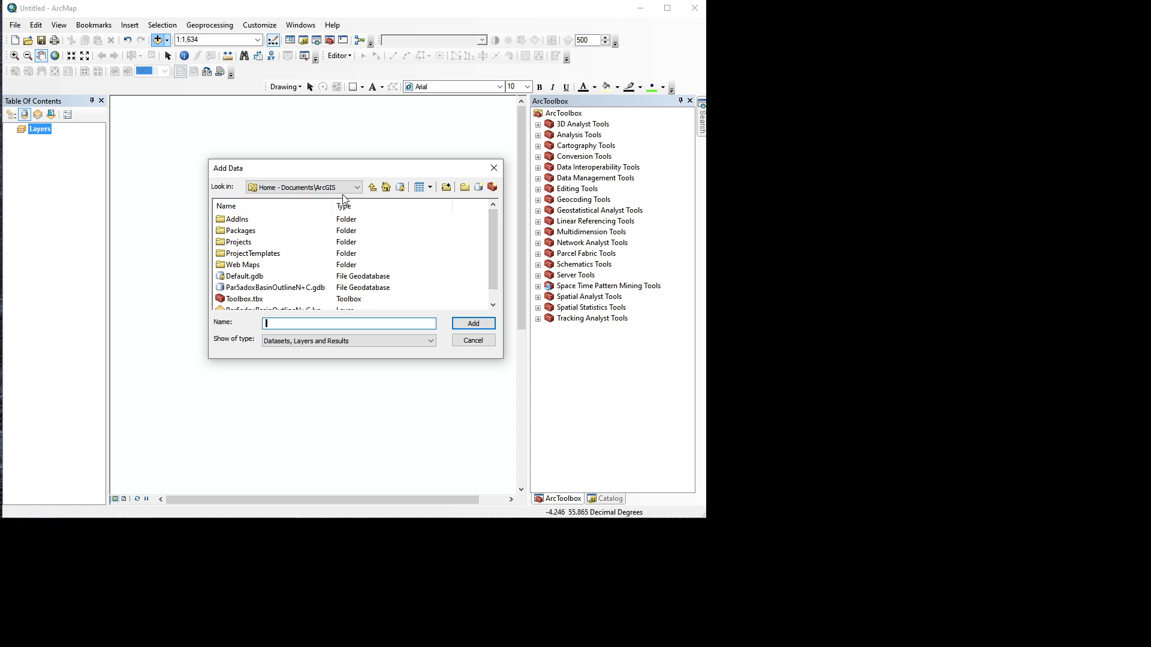
mouse_move(410, 297)
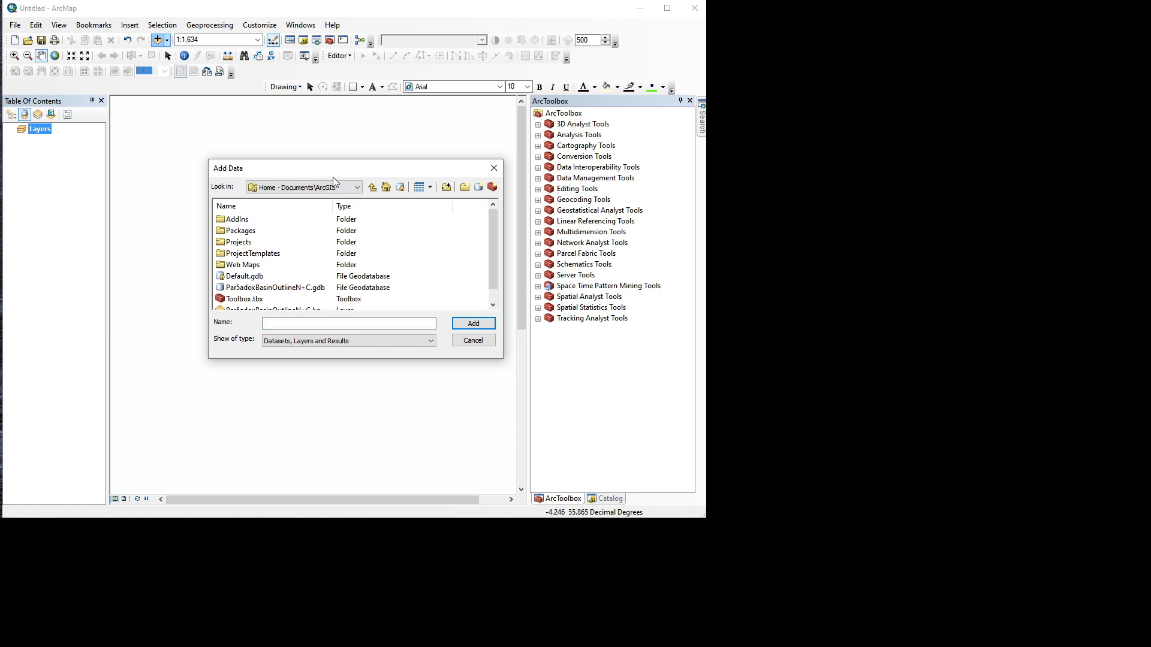
left_click(357, 187)
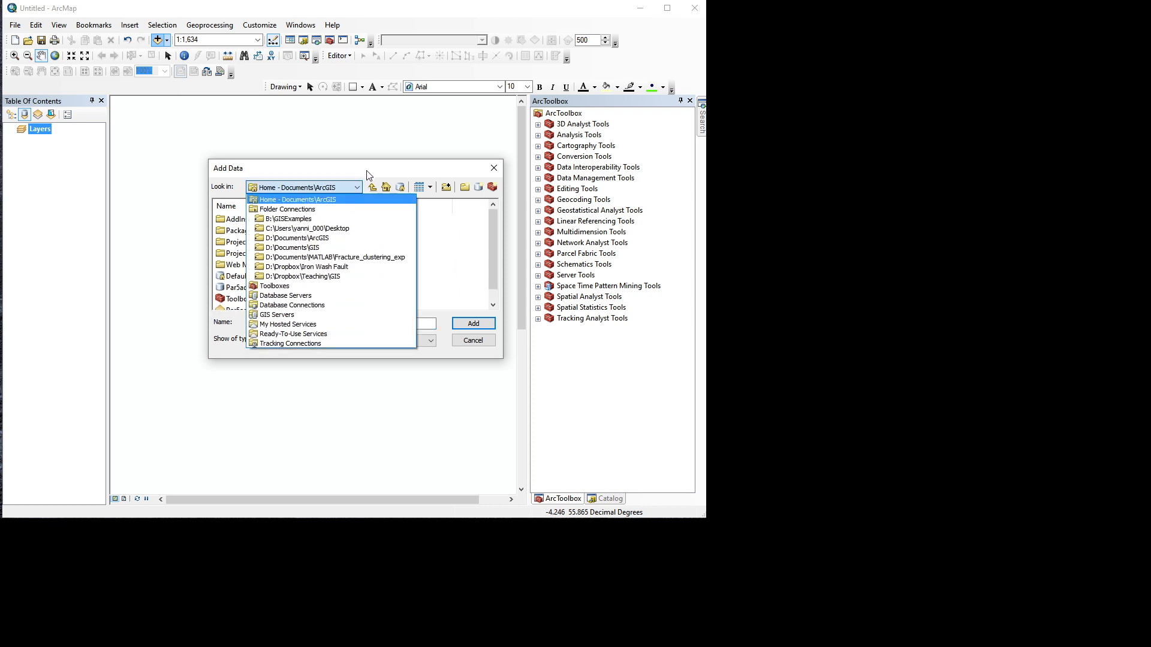
left_click(299, 199)
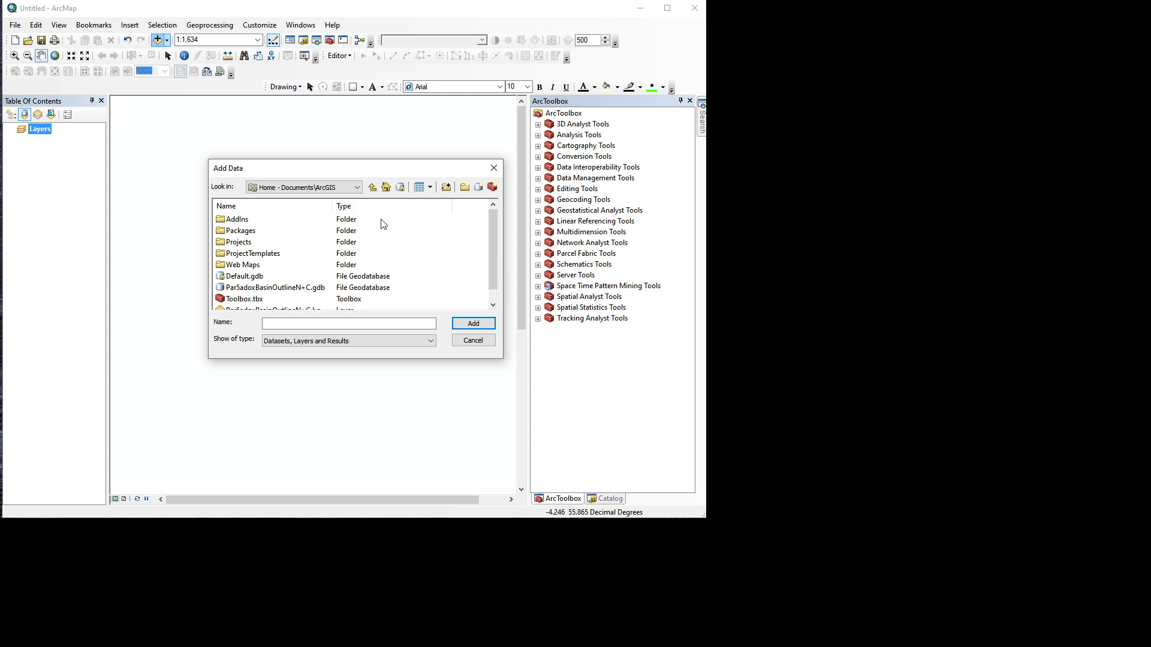
mouse_move(352, 242)
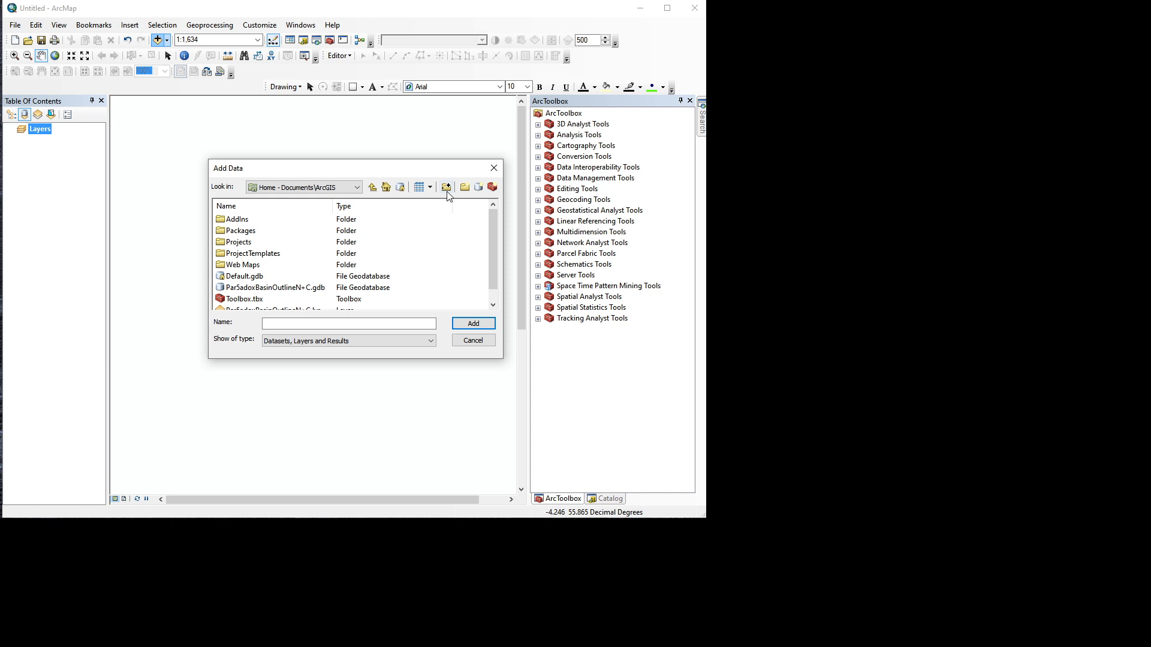
mouse_move(446, 187)
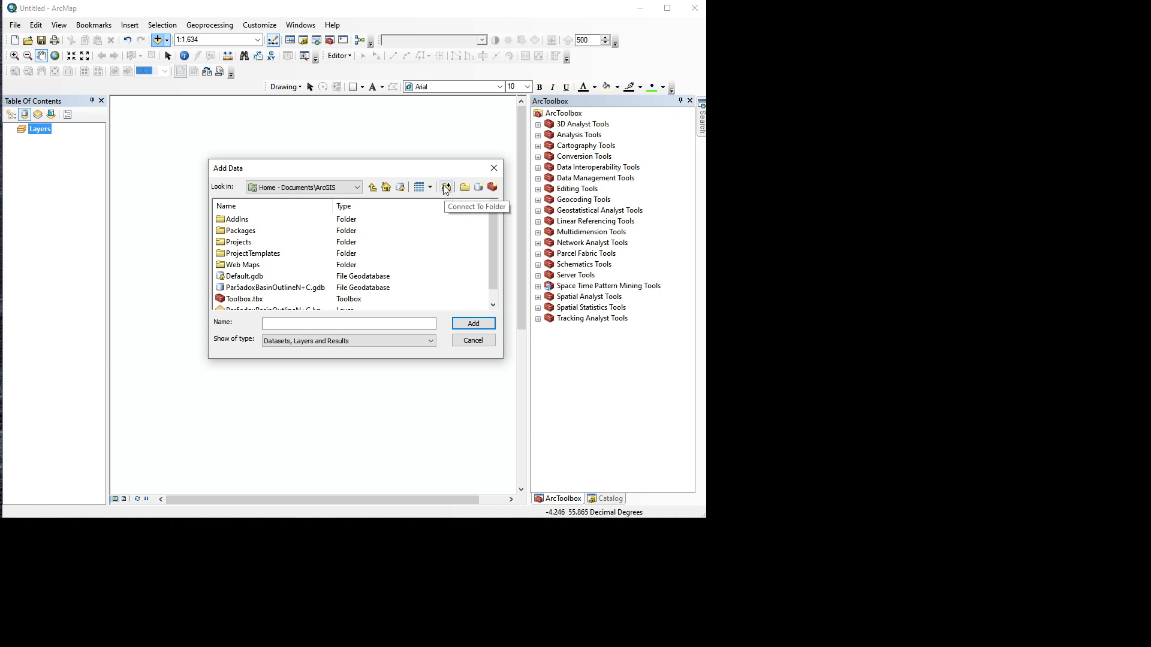
Connect the B:\GISExamples folder as a new browse location
left_click(446, 187)
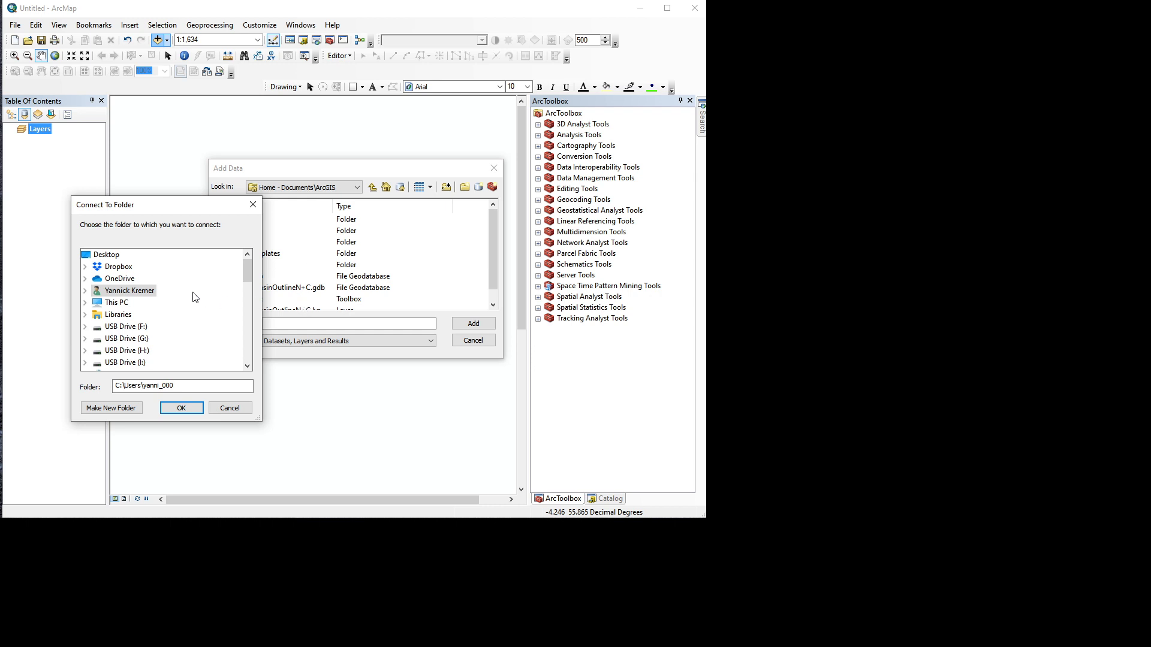
left_click(85, 302)
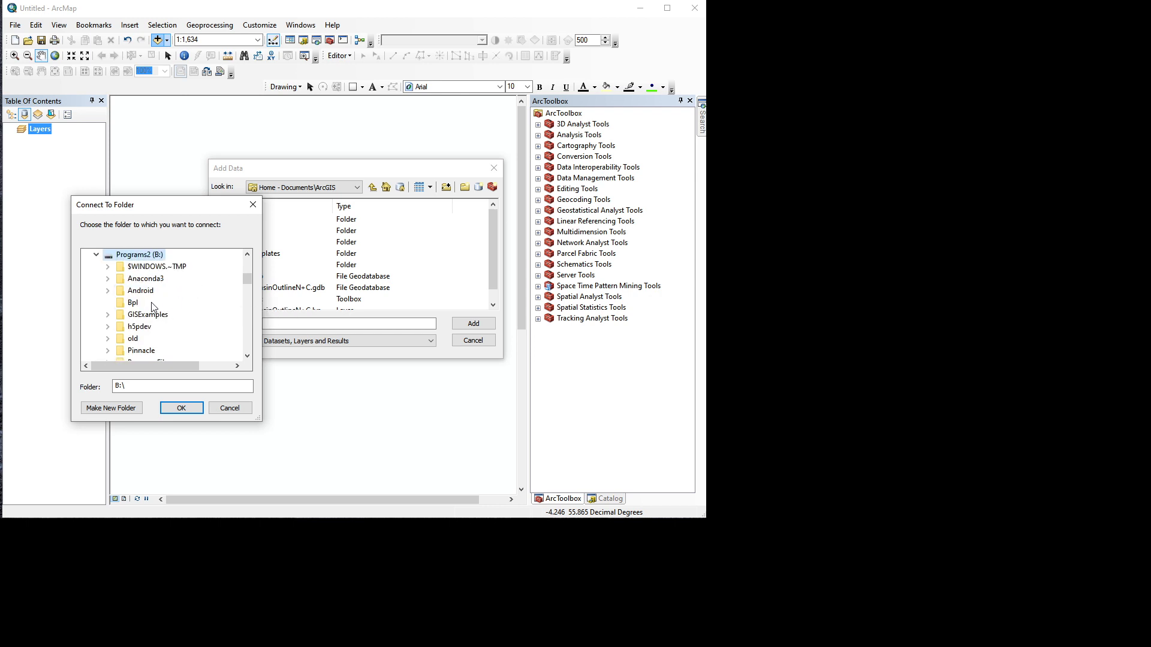
double_click(146, 314)
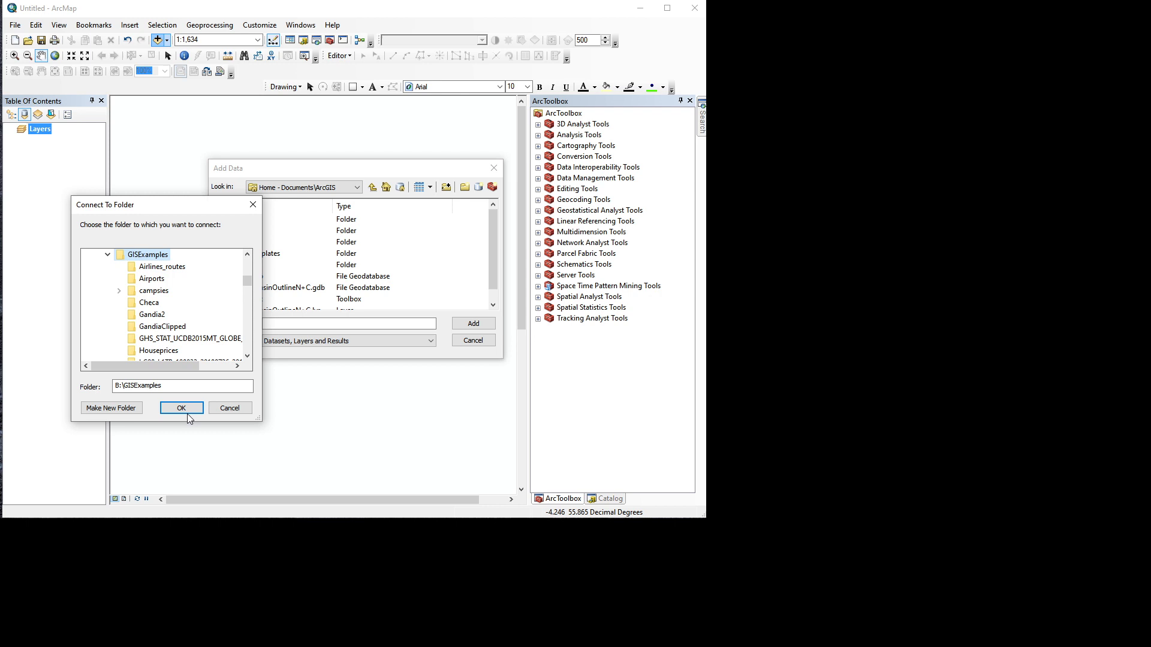
left_click(181, 408)
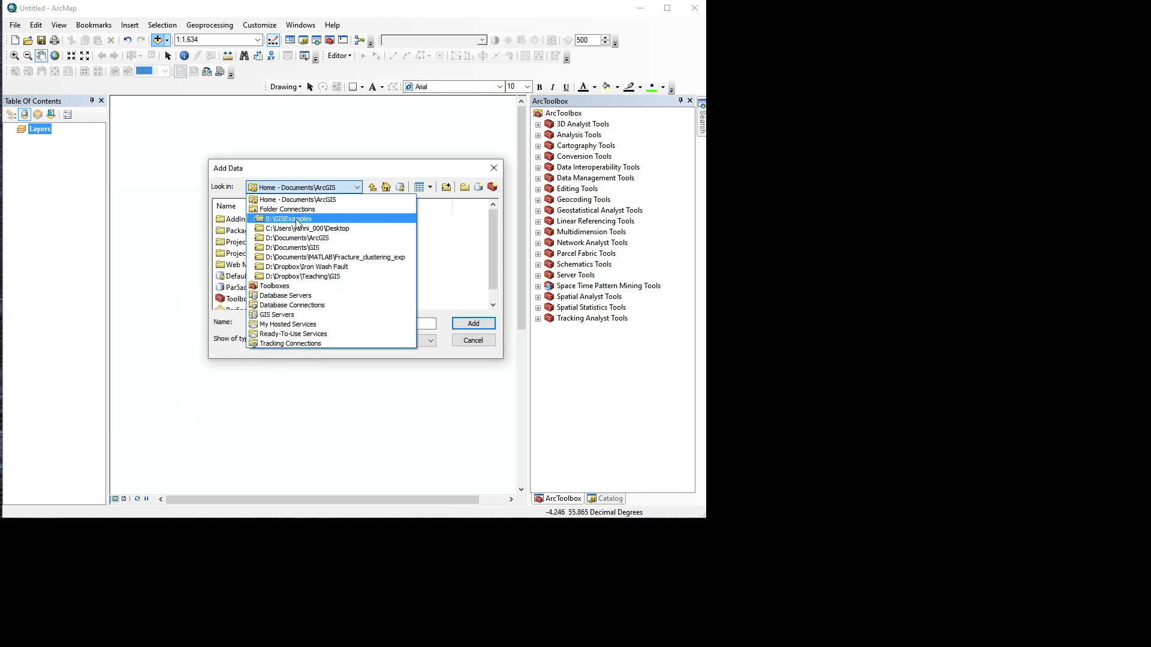
Add noise_measurements_demo.csv from GISExamples\Noise to the map
left_click(286, 218)
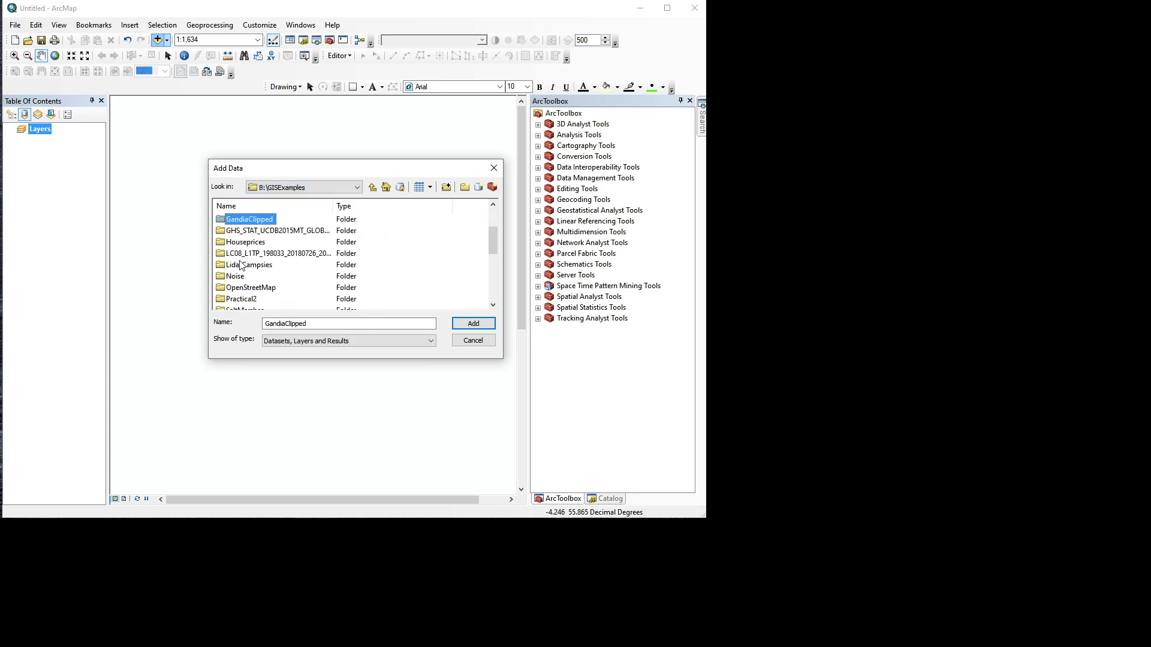
double_click(236, 276)
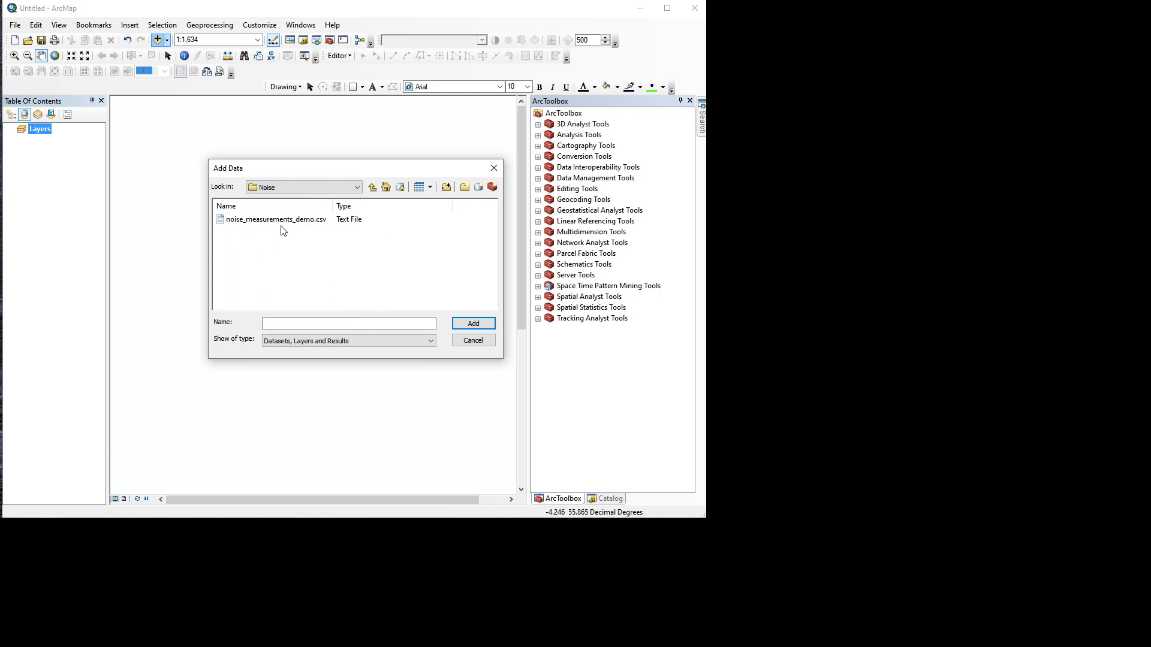
left_click(277, 218)
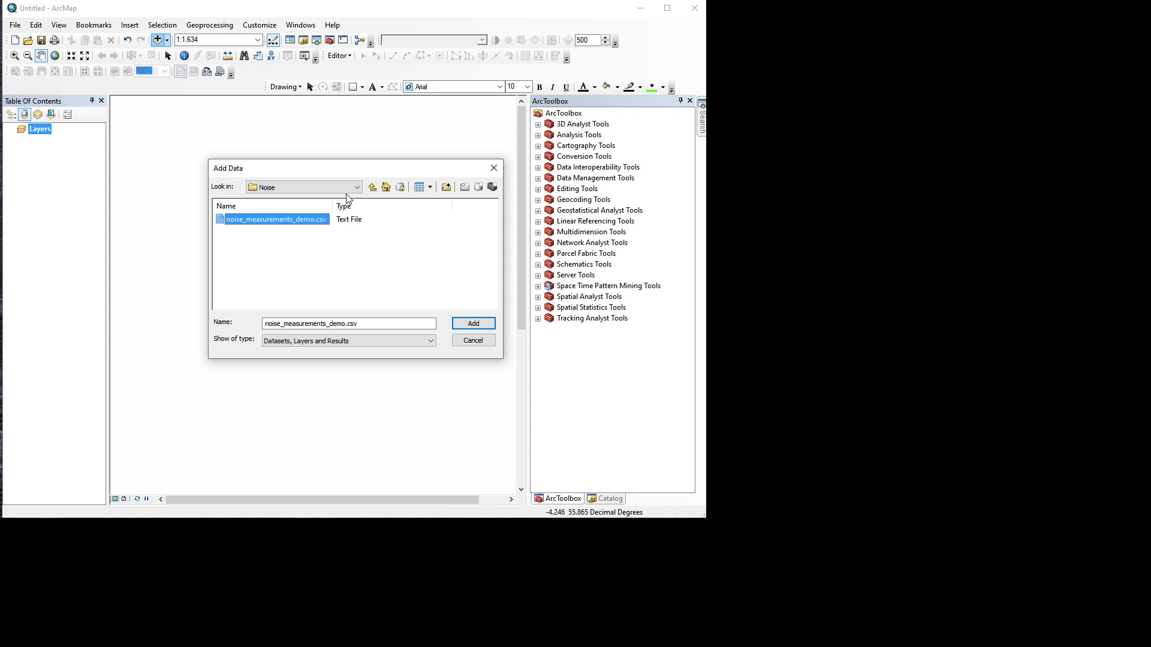
mouse_move(345, 259)
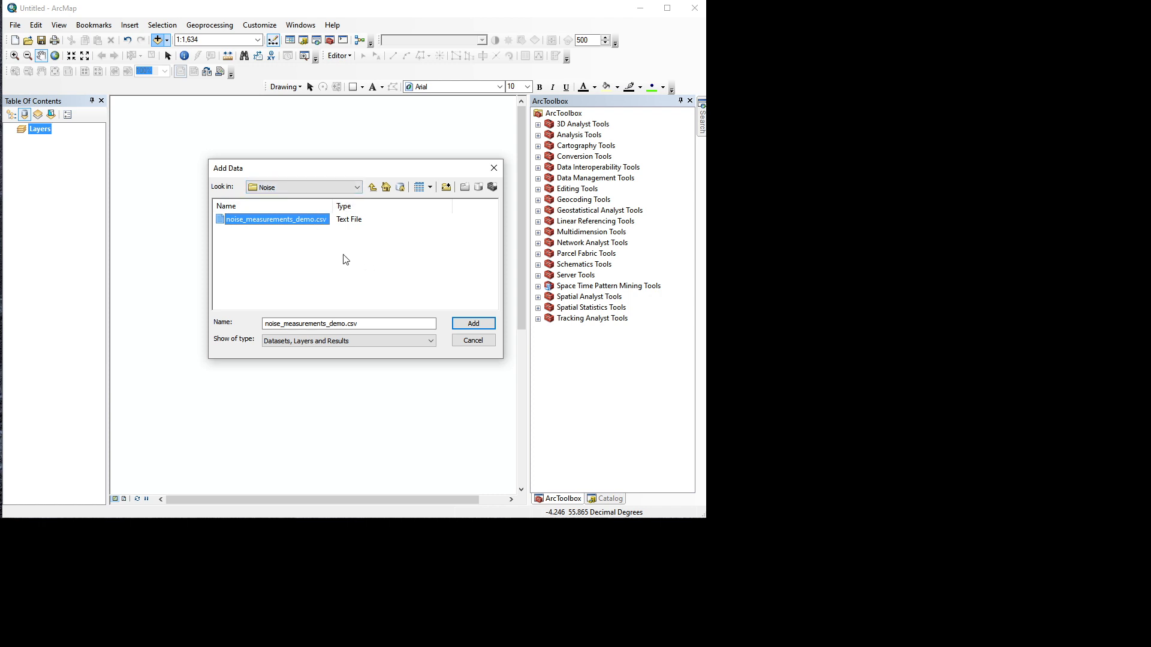
left_click(472, 323)
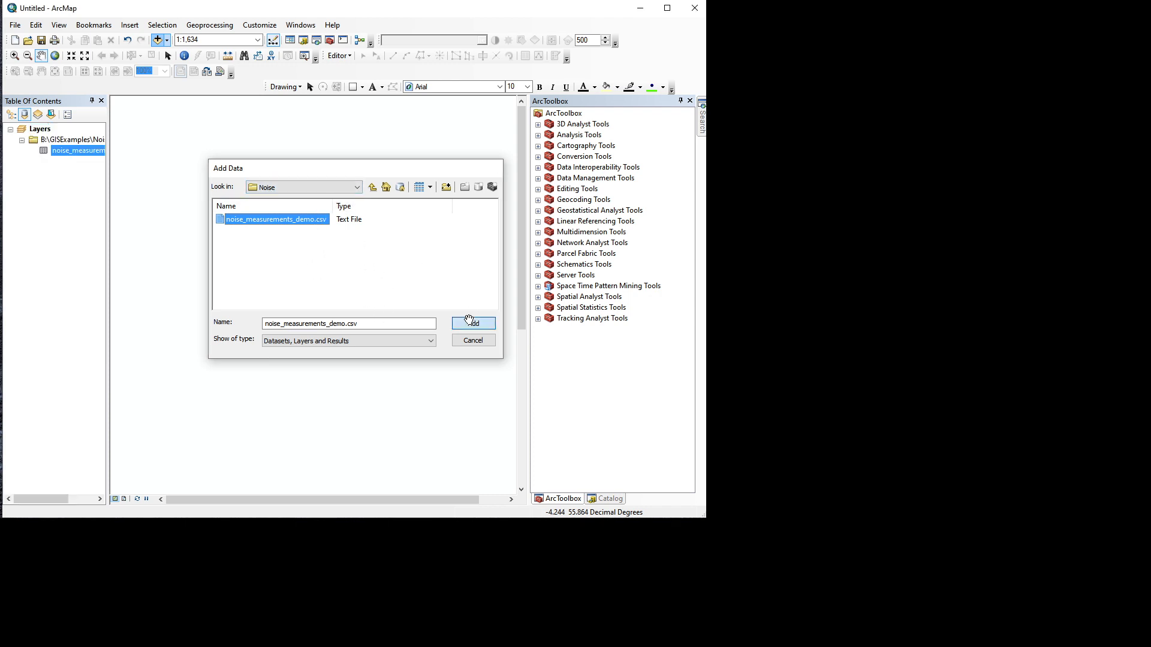
Review the table's Source, Display and Fields (Latitude, Longitude, Noise_in_dB) properties, then close them unchanged
left_click(472, 323)
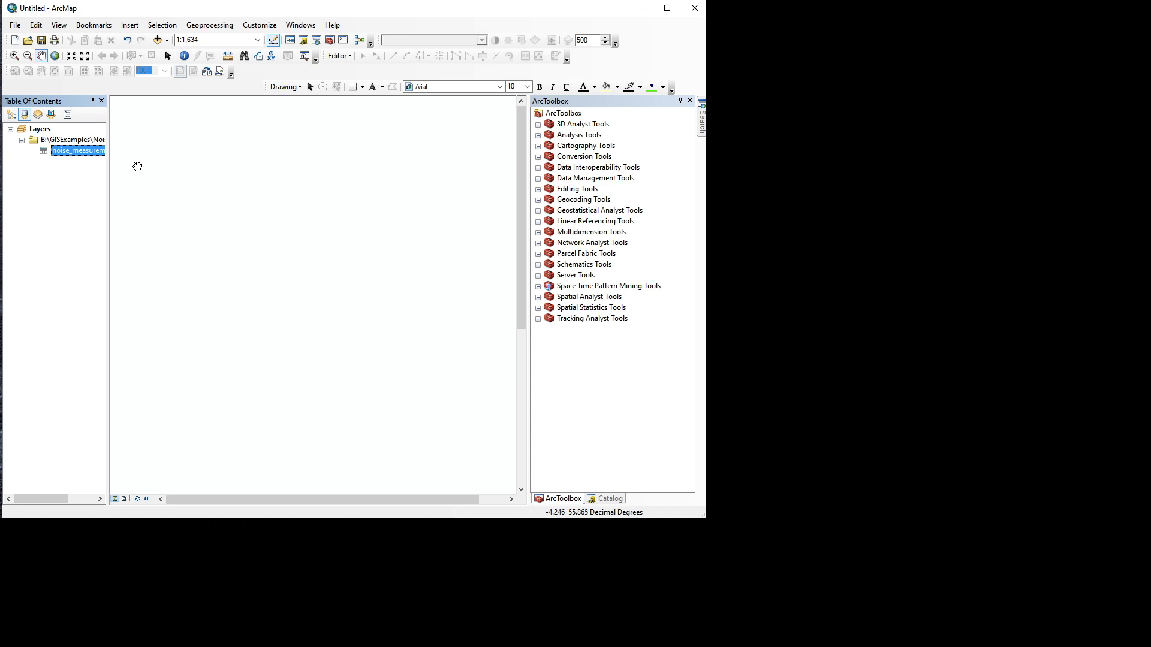
mouse_move(129, 152)
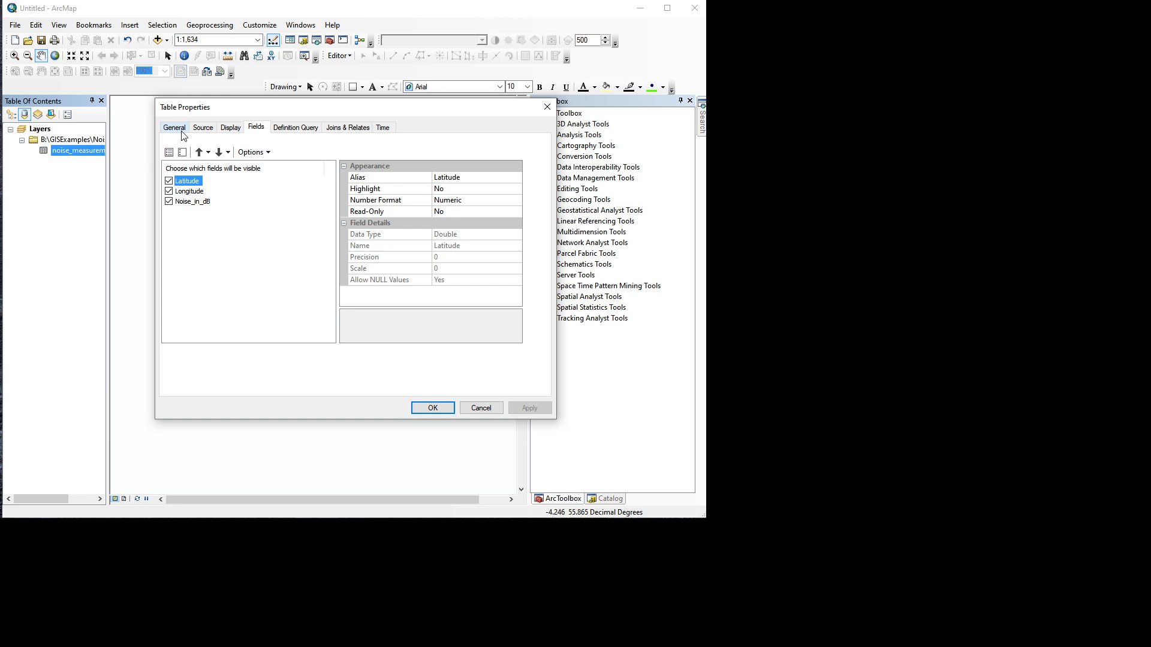
left_click(203, 127)
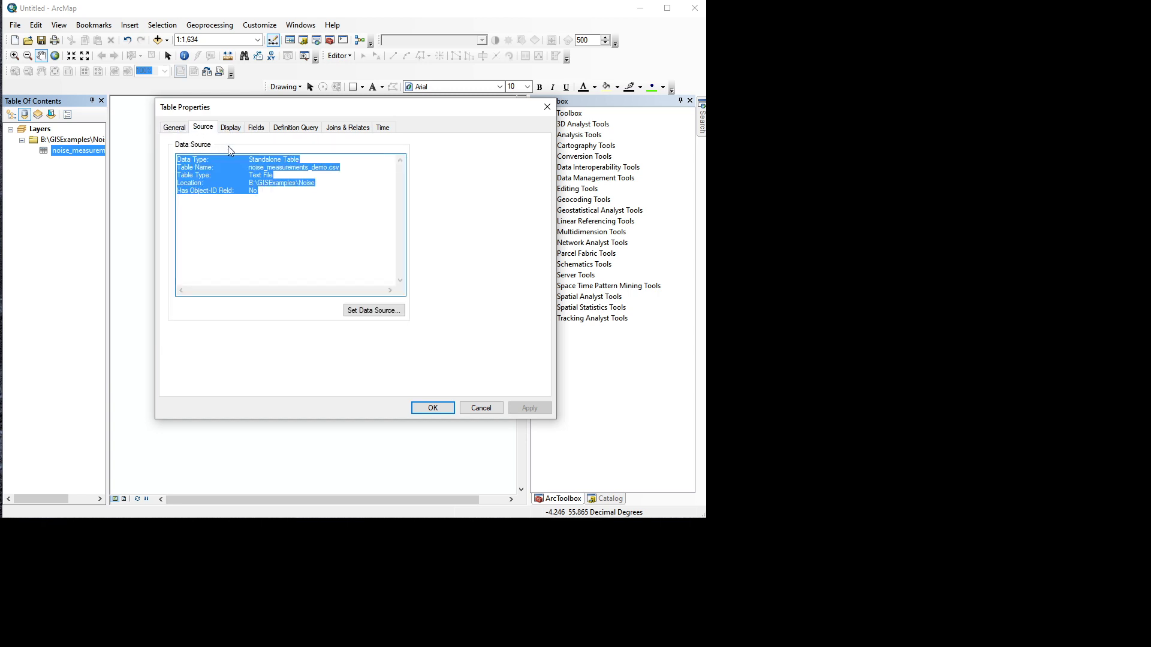
left_click(230, 127)
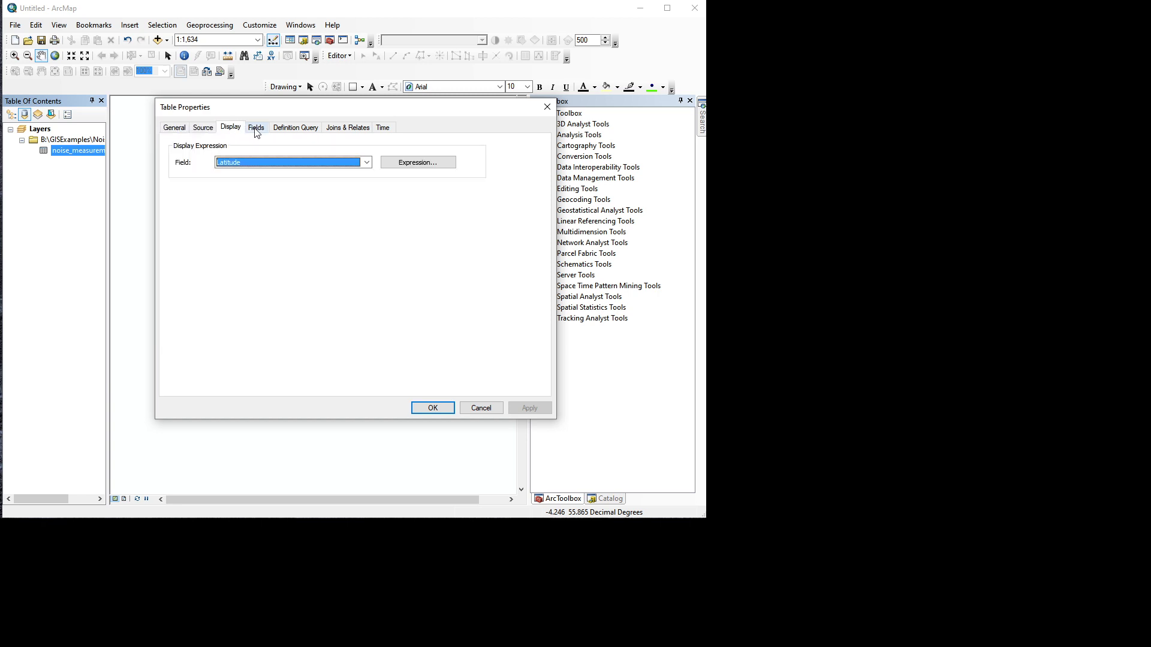
left_click(255, 127)
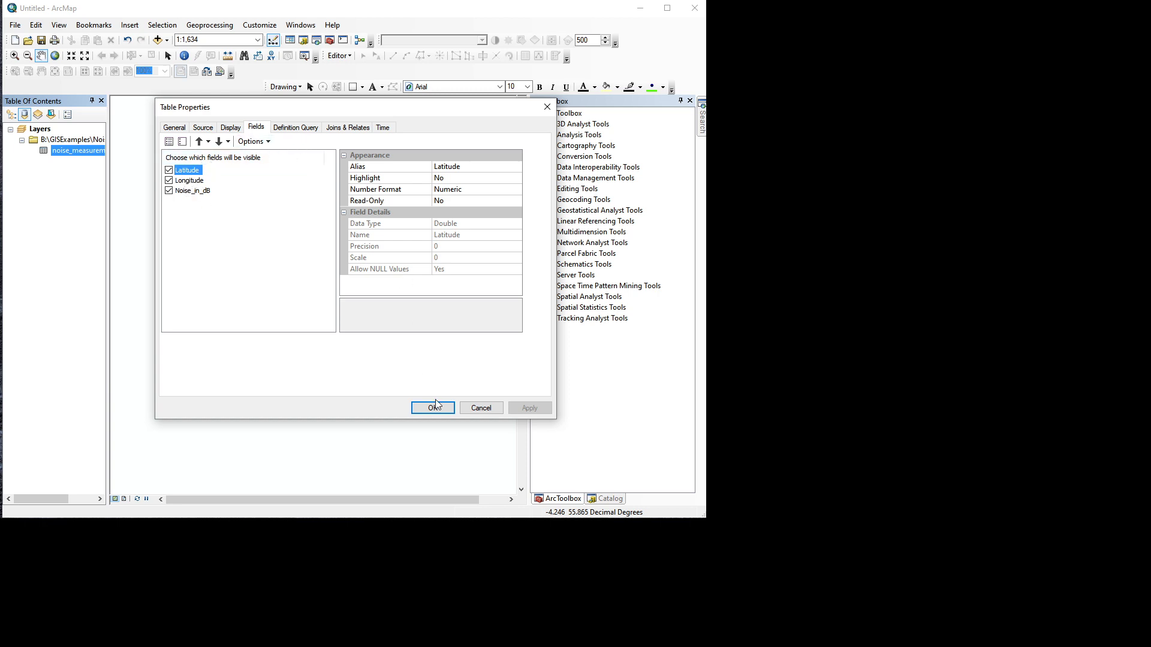
left_click(433, 408)
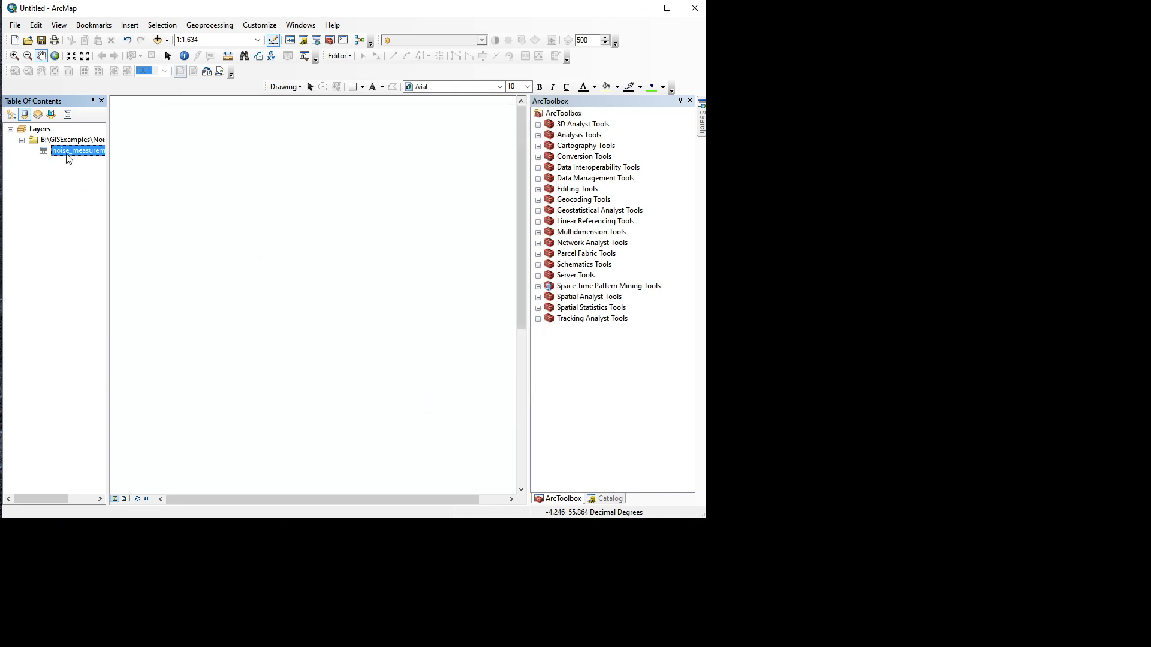
Start Display XY Data for the table with Longitude as X, Latitude as Y, and edit its coordinate system
right_click(78, 151)
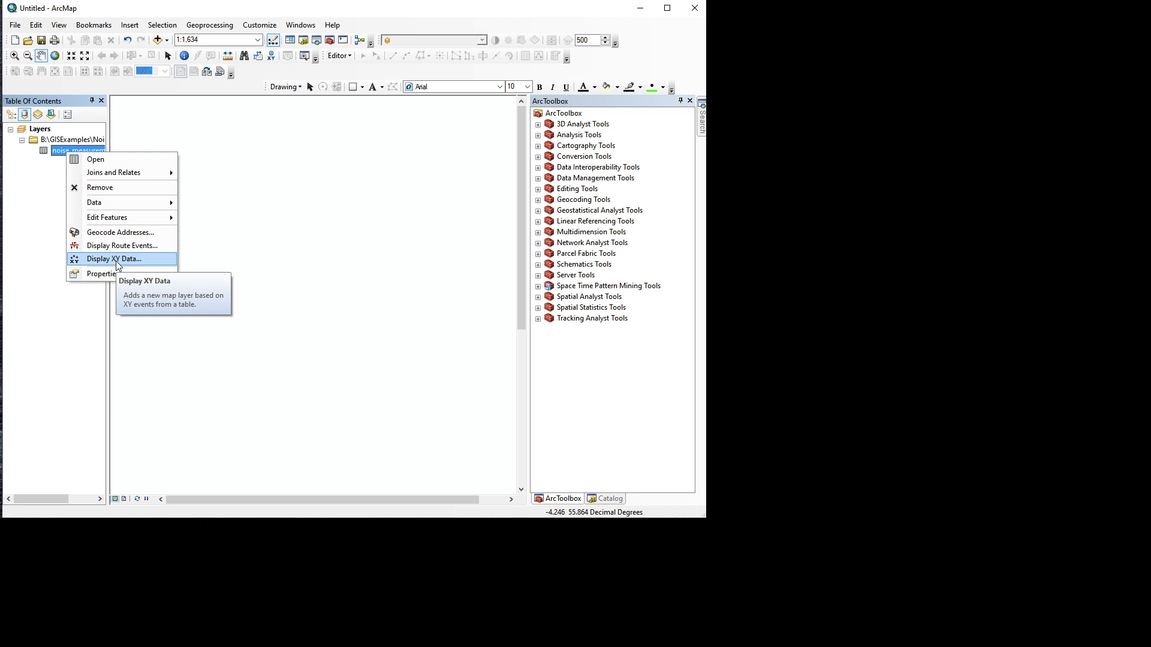
left_click(113, 259)
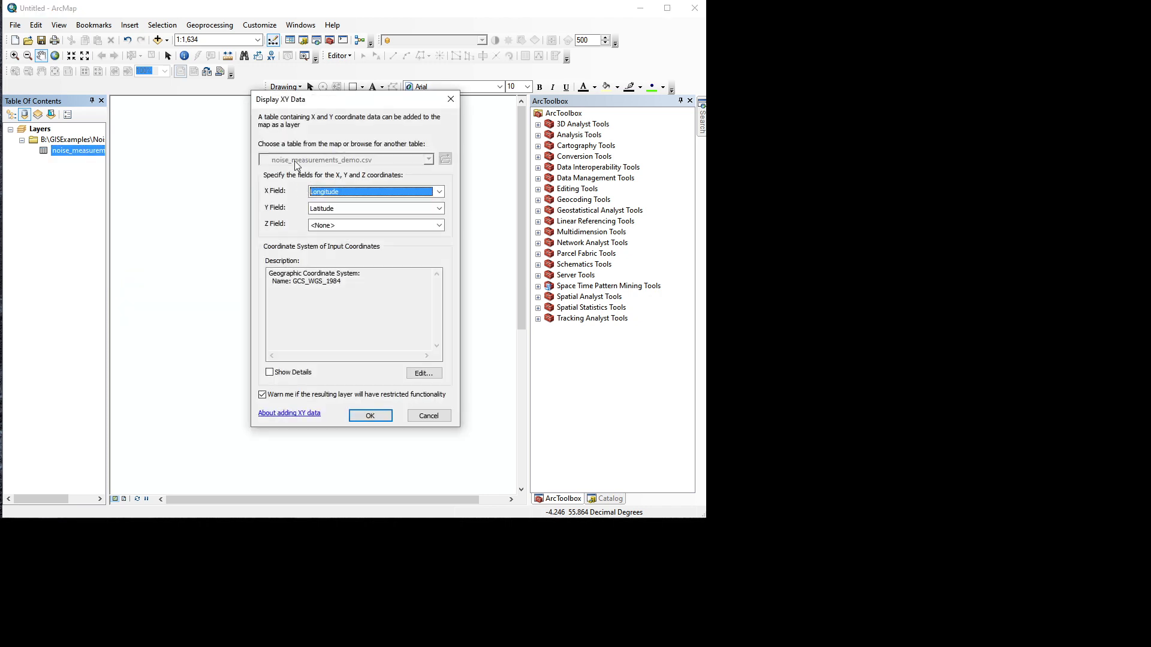
mouse_move(324, 180)
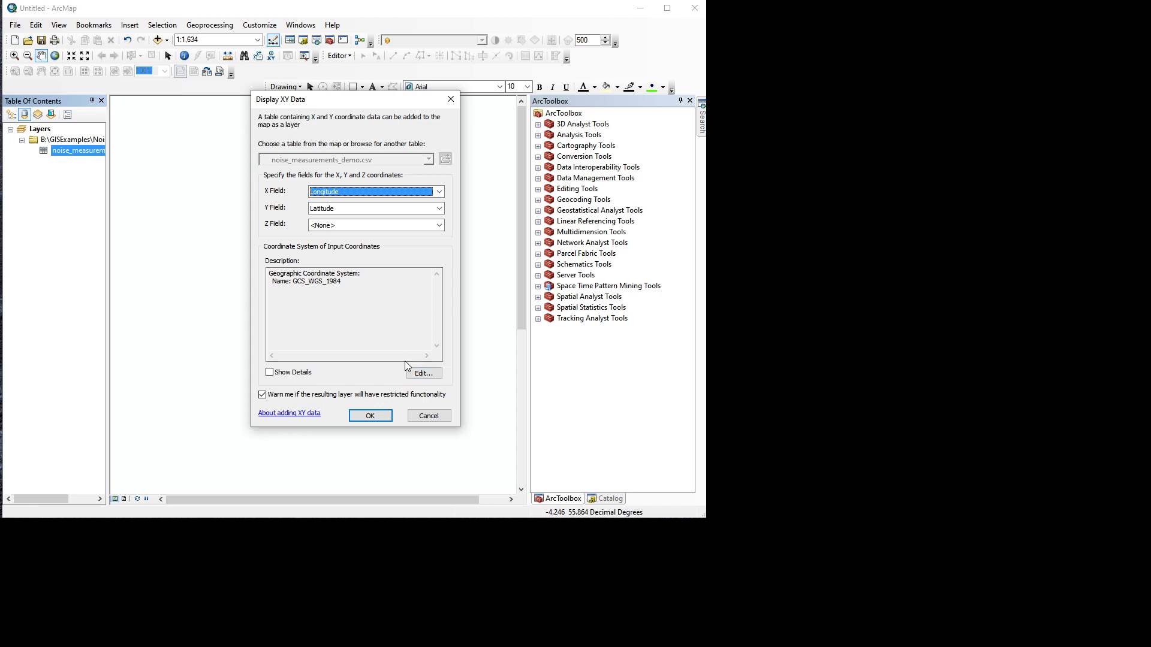
left_click(423, 373)
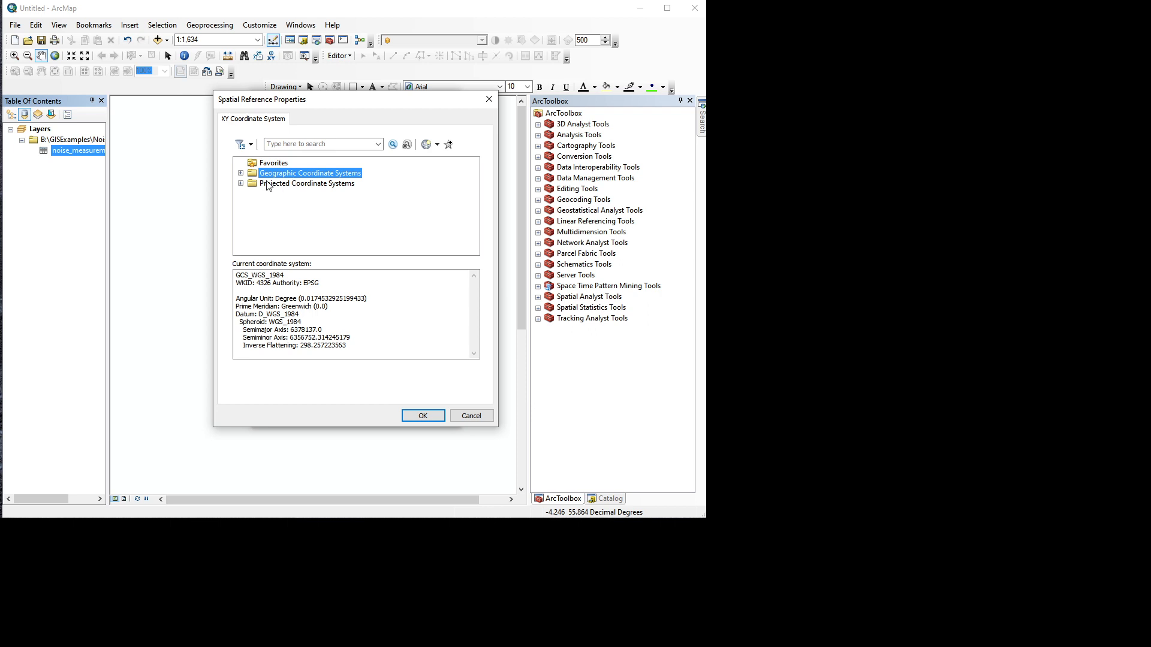
Choose WGS 1984 under Geographic Coordinate Systems > World and confirm it
left_click(241, 173)
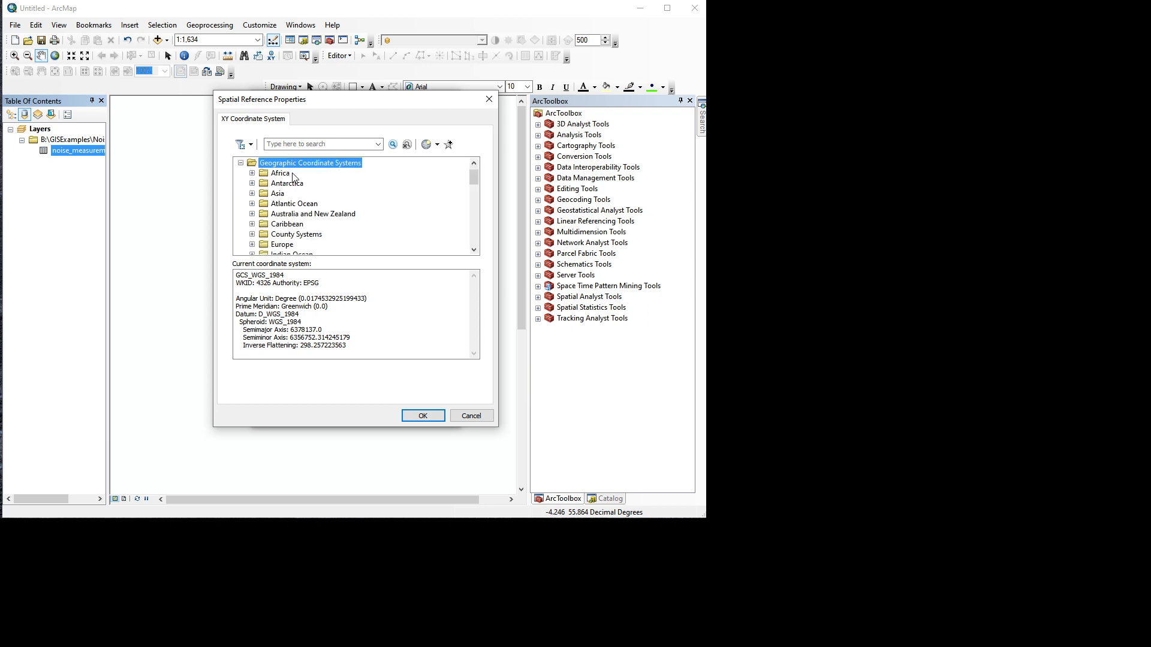
left_click(252, 172)
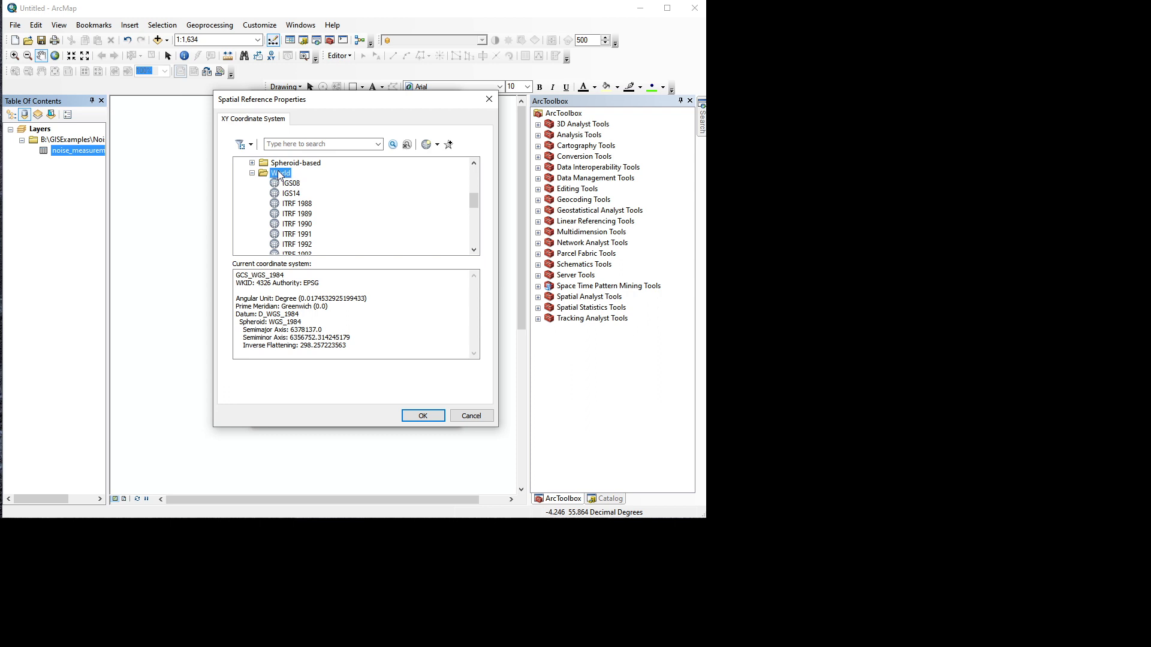
left_click(240, 161)
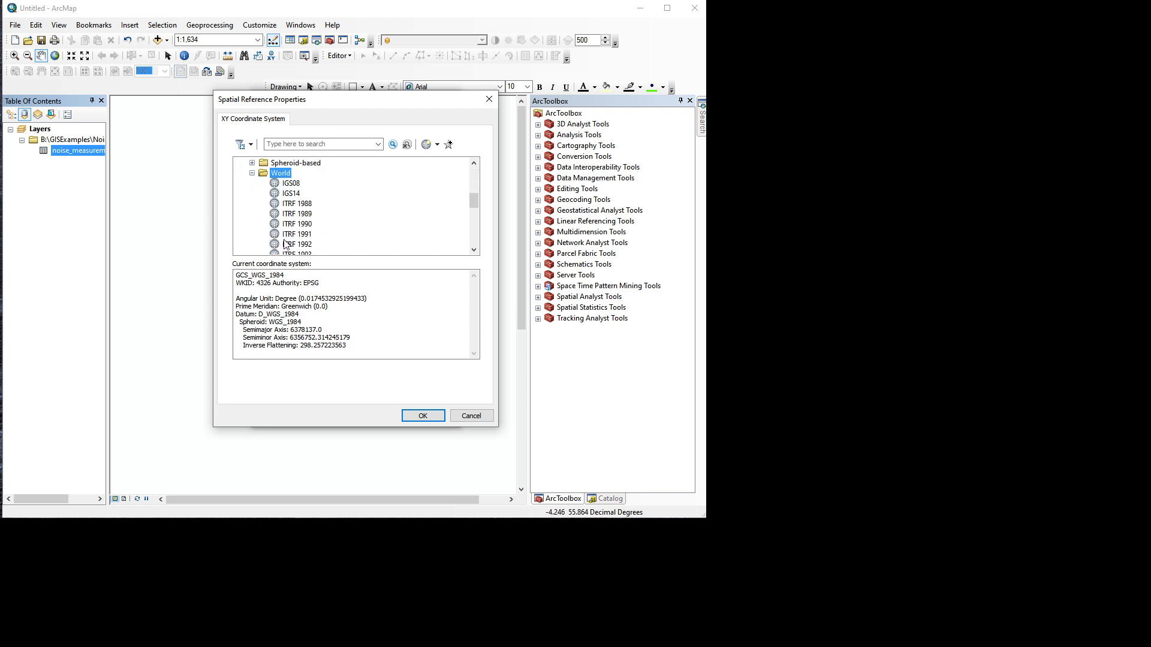
scroll("down", 3)
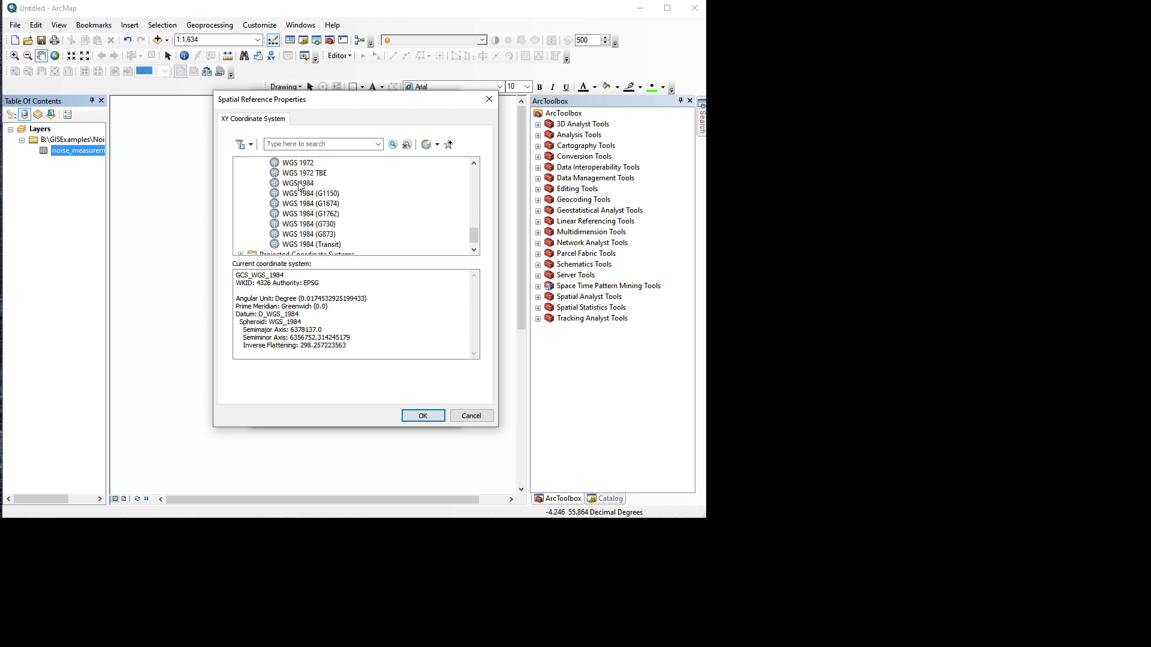
left_click(296, 182)
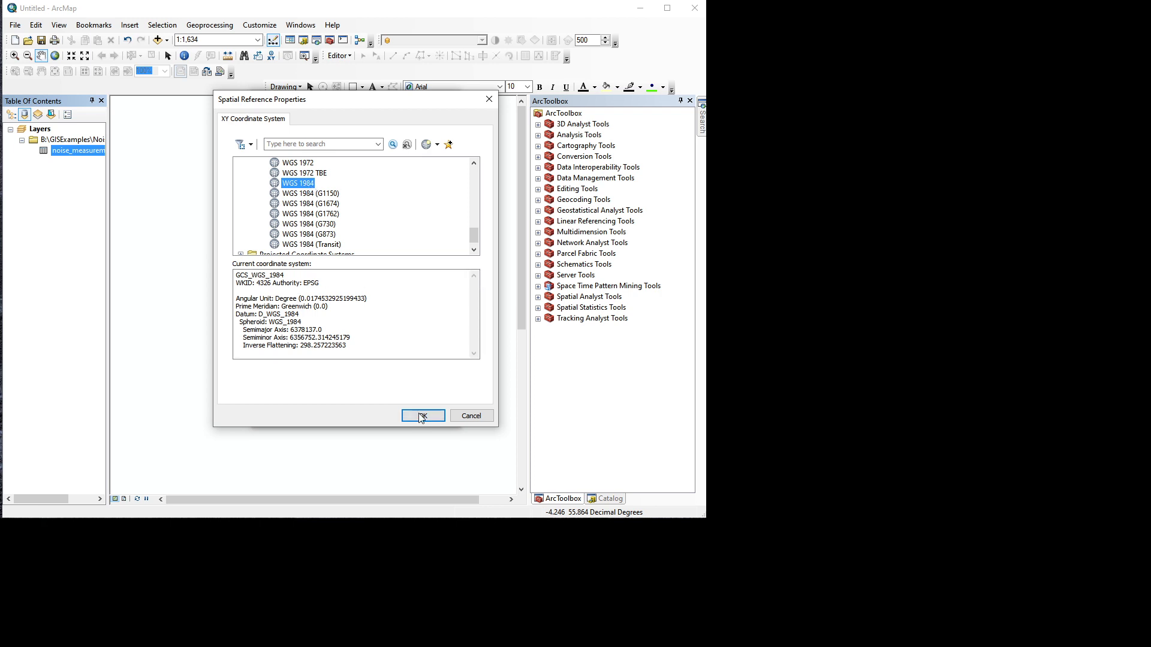
left_click(421, 416)
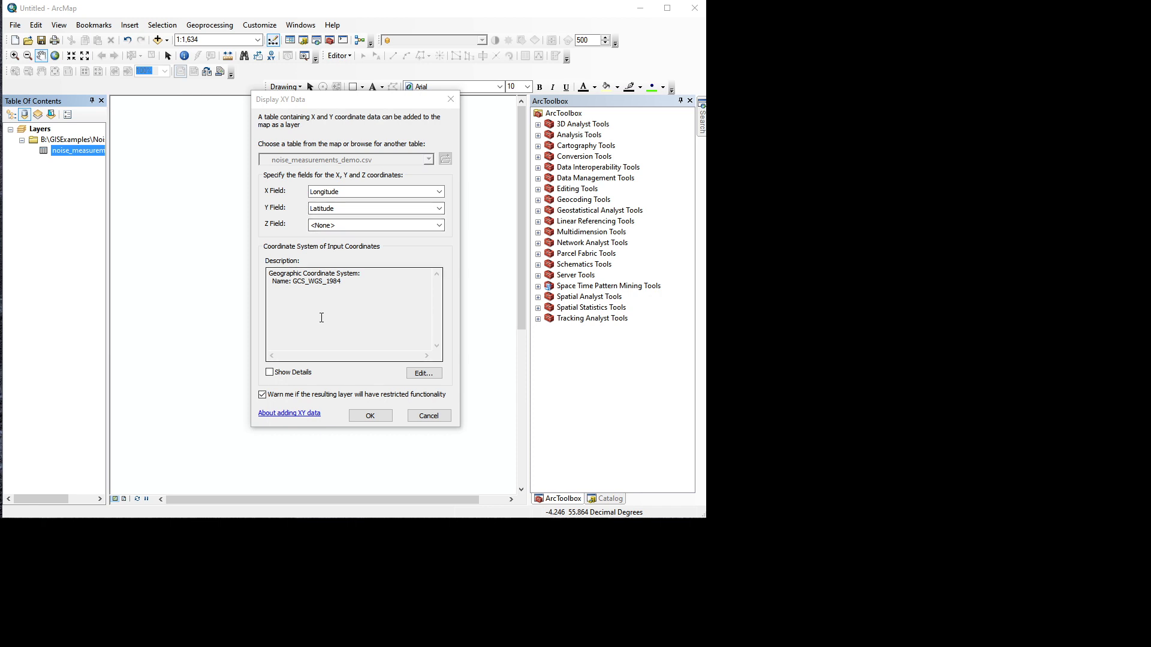
mouse_move(322, 287)
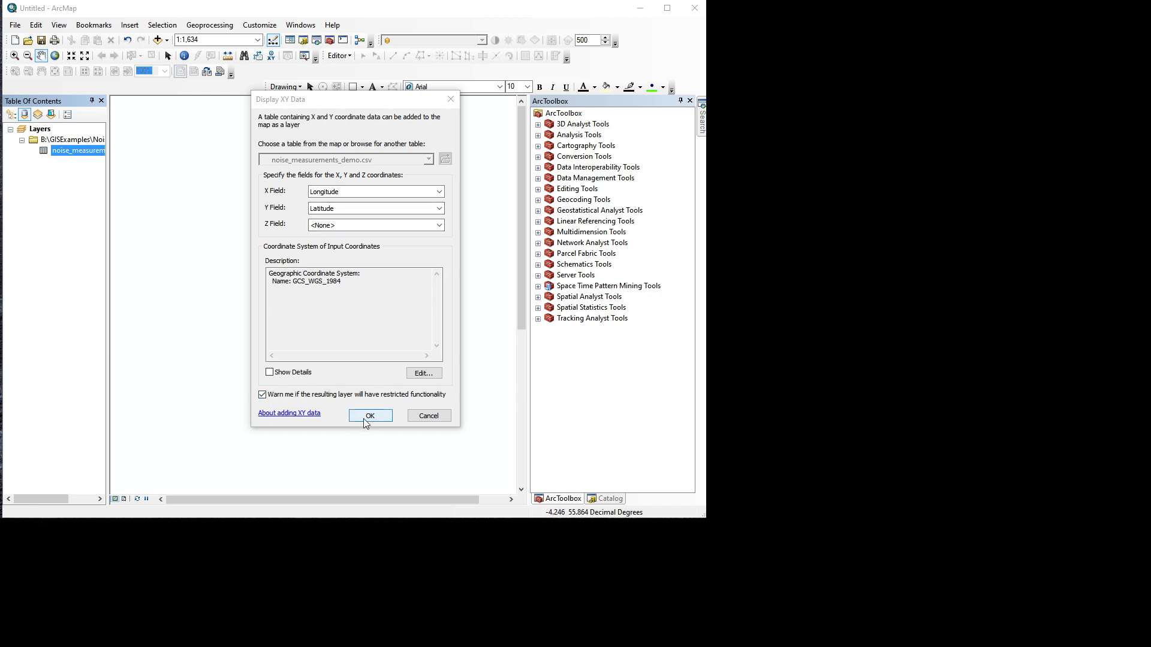
Plot the table as an XY event point layer, accepting the missing Object-ID warning
left_click(370, 416)
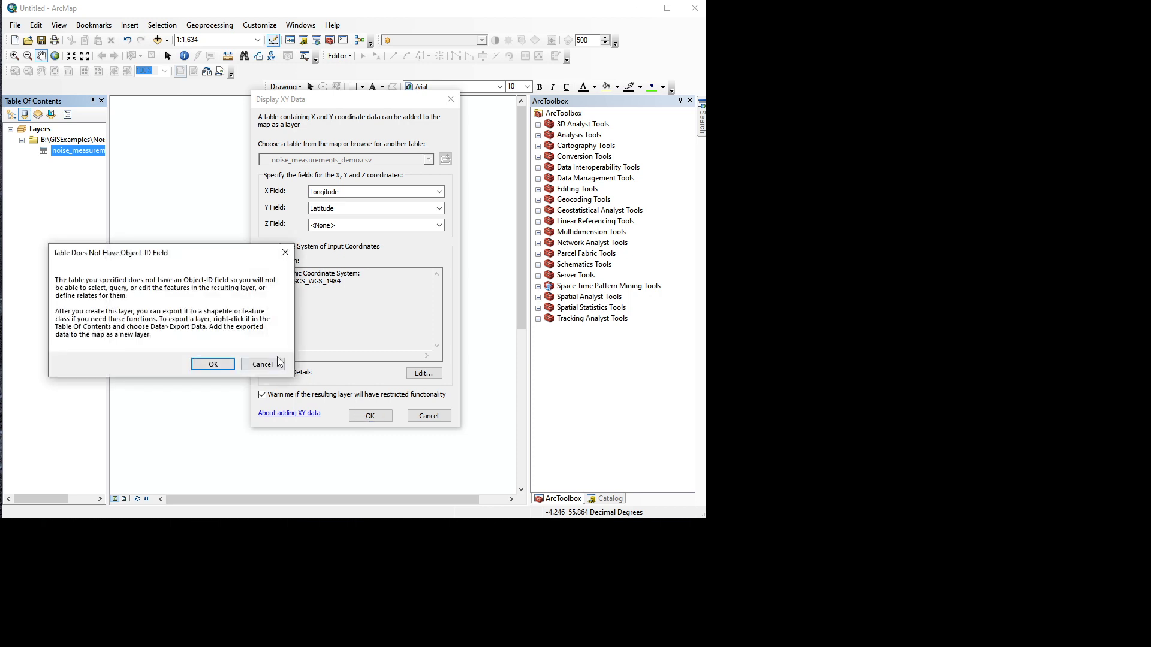
mouse_move(212, 365)
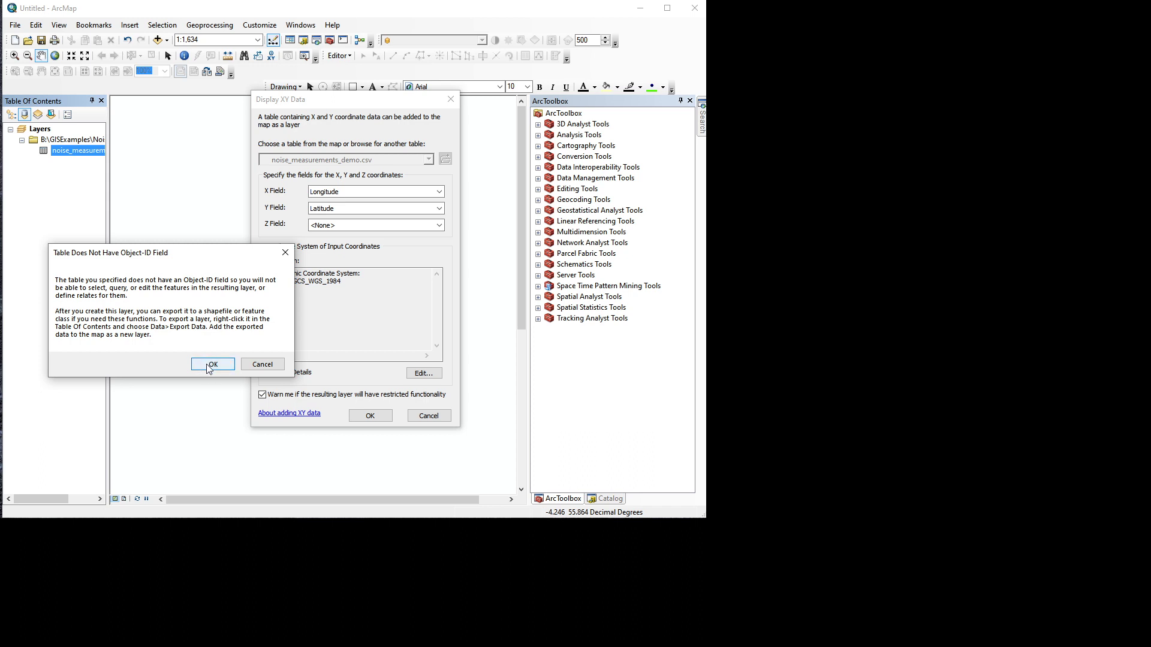
left_click(214, 364)
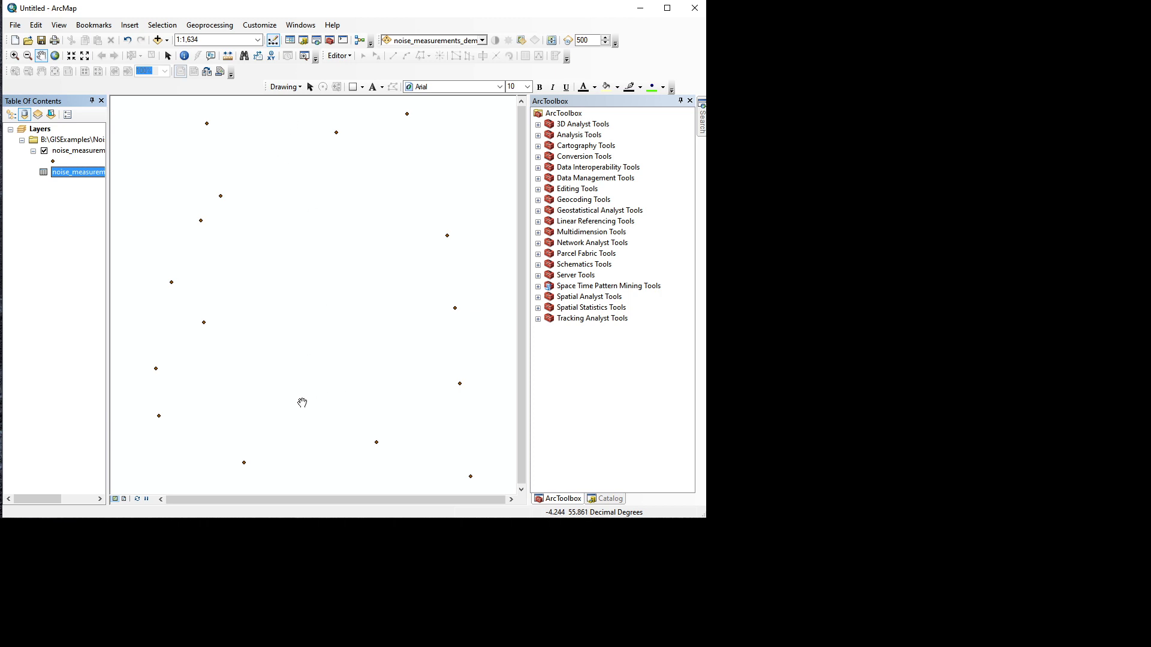
mouse_move(412, 371)
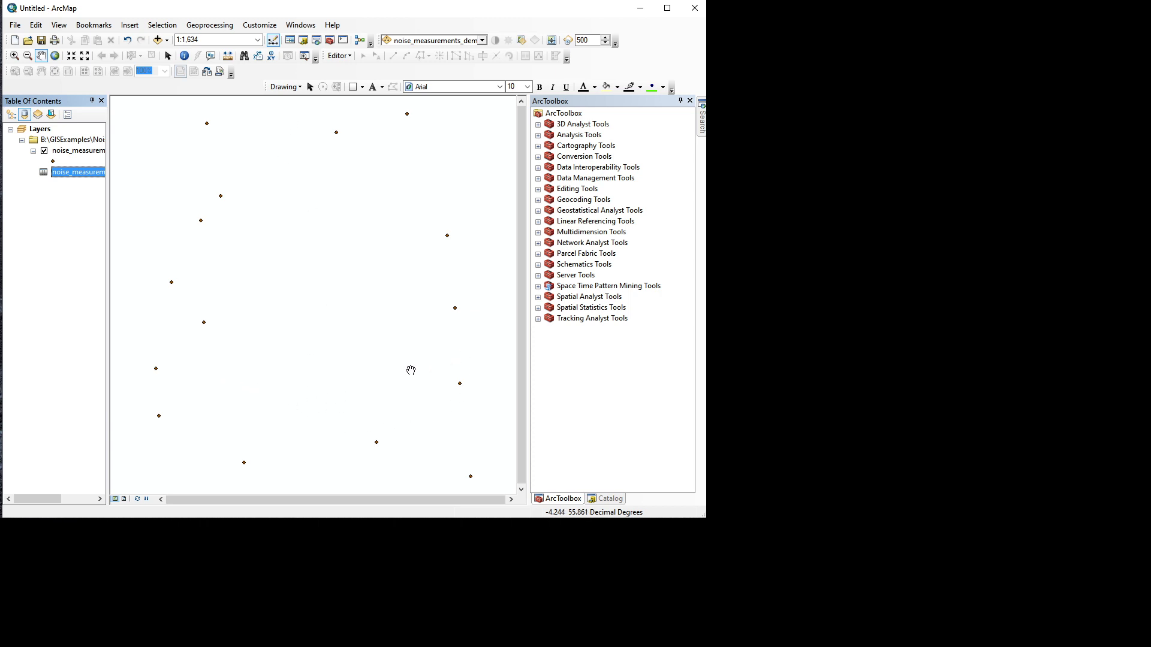
mouse_move(307, 356)
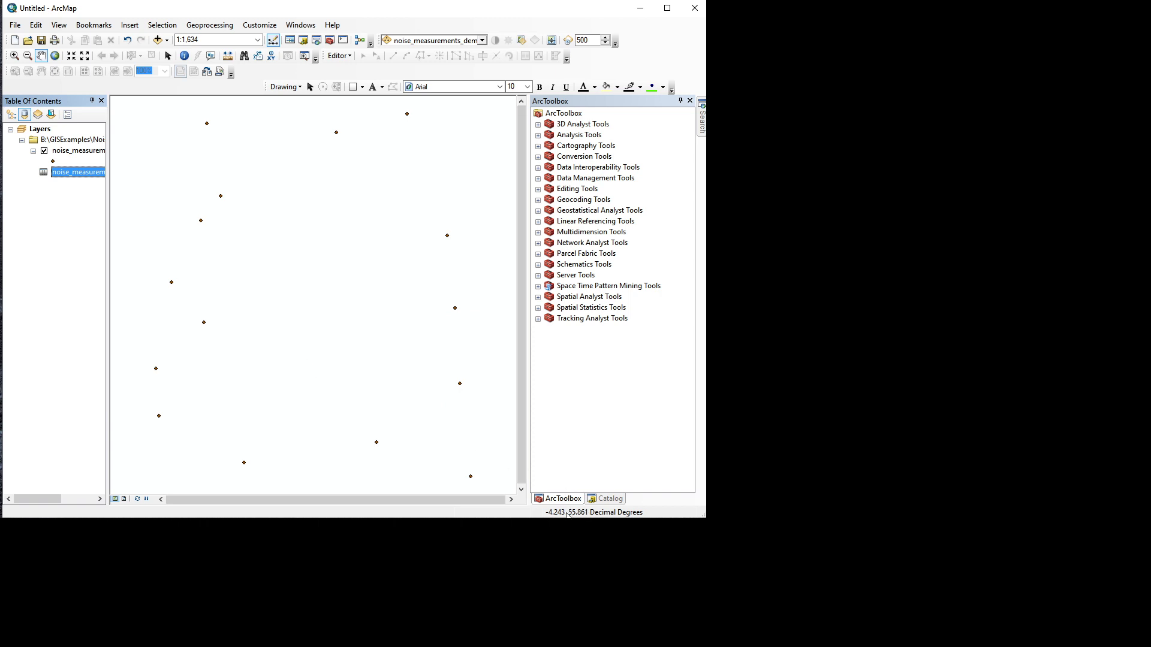
mouse_move(257, 390)
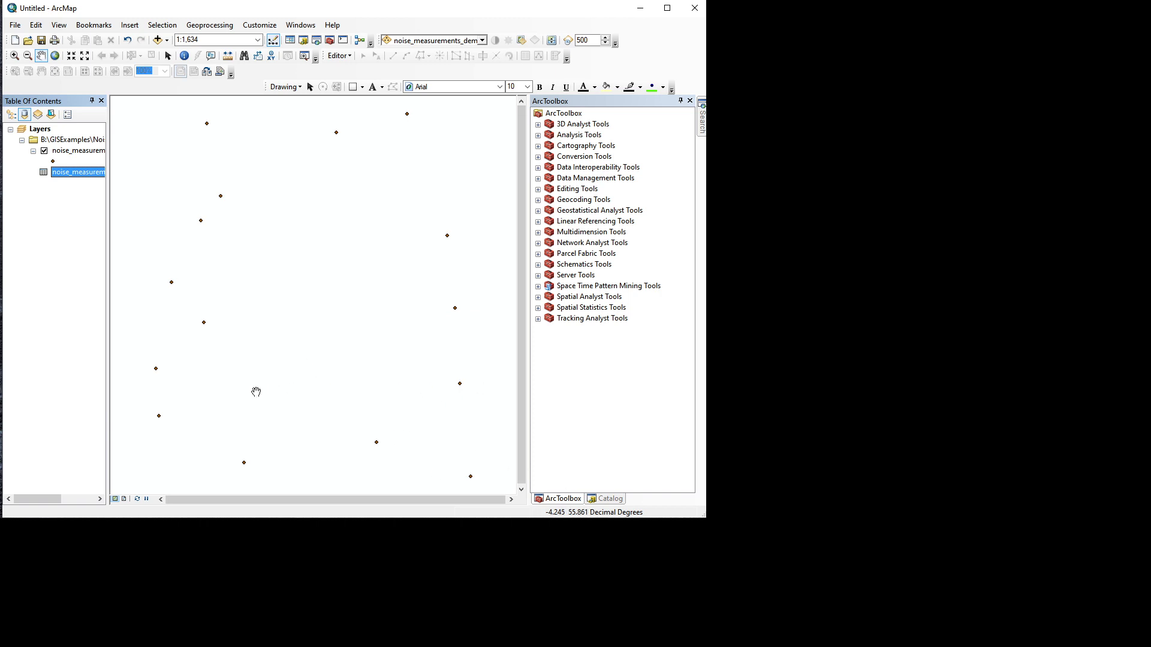
mouse_move(251, 151)
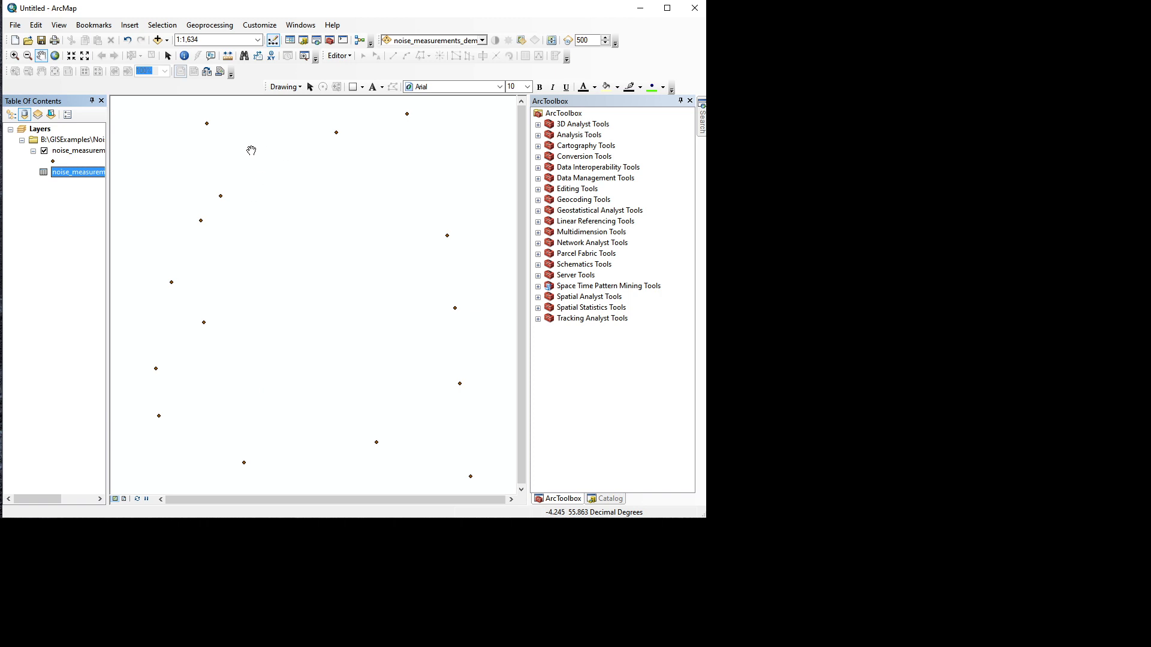
mouse_move(207, 151)
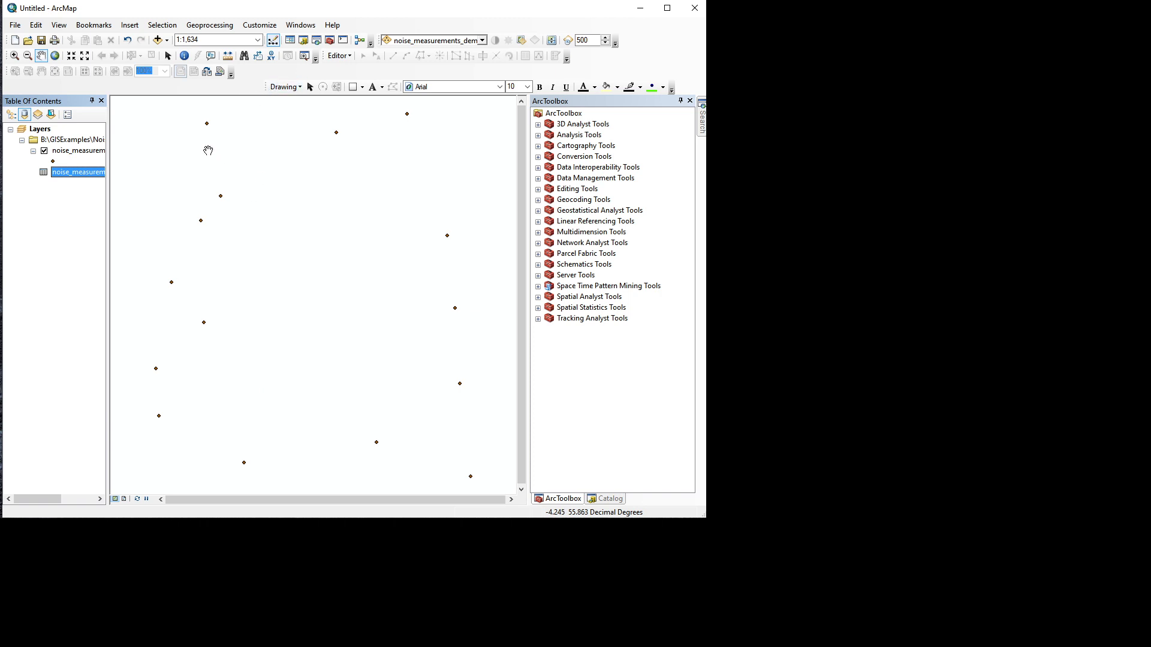
mouse_move(166, 56)
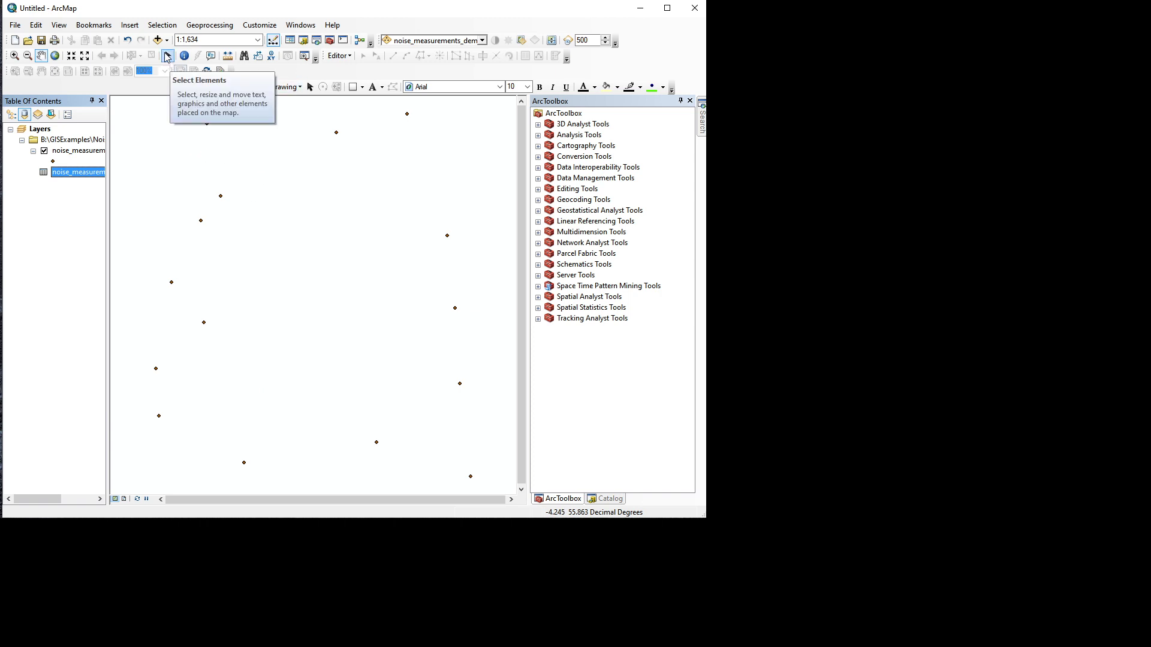
mouse_move(156, 40)
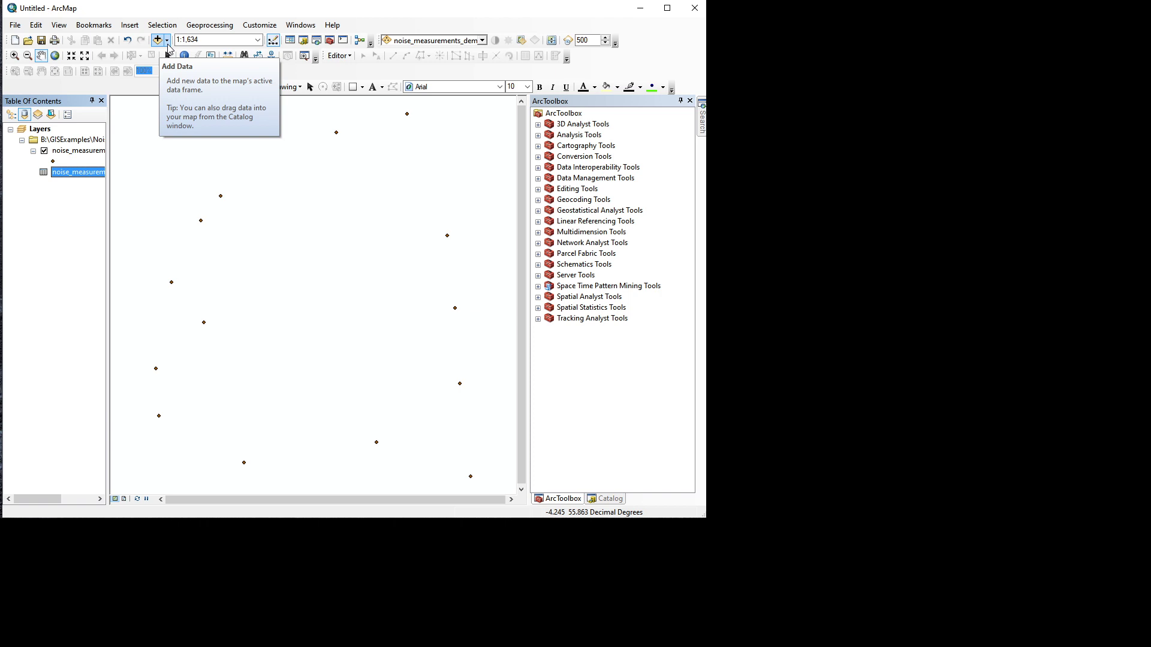
Add a World Street Map basemap via Add Basemap
left_click(167, 39)
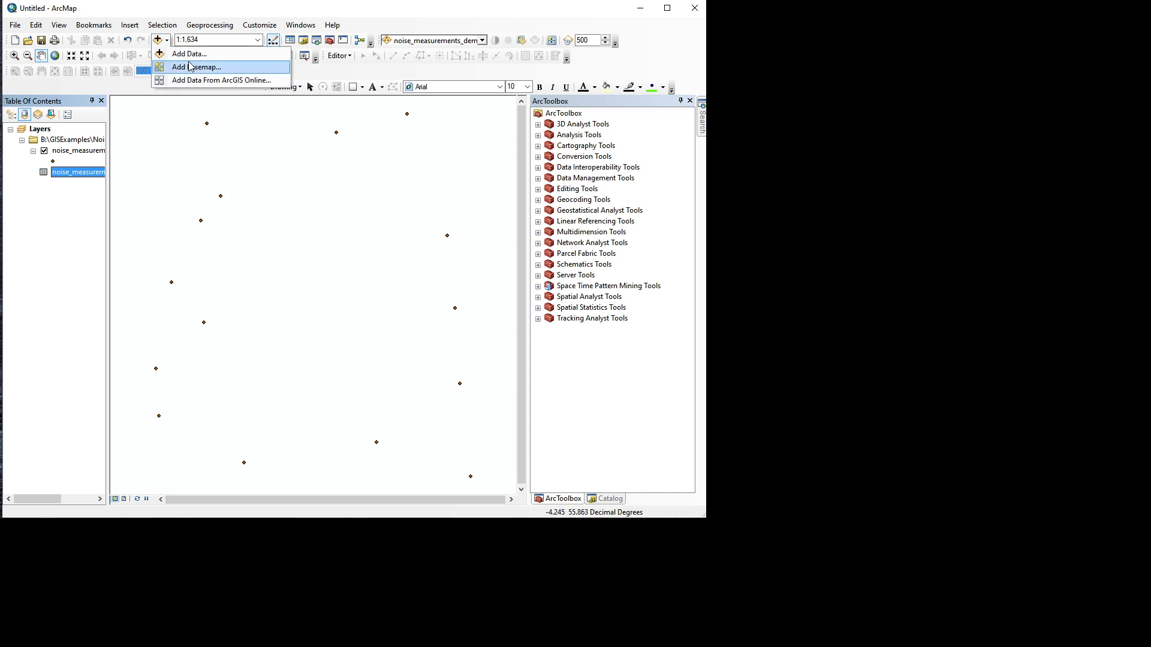
left_click(197, 67)
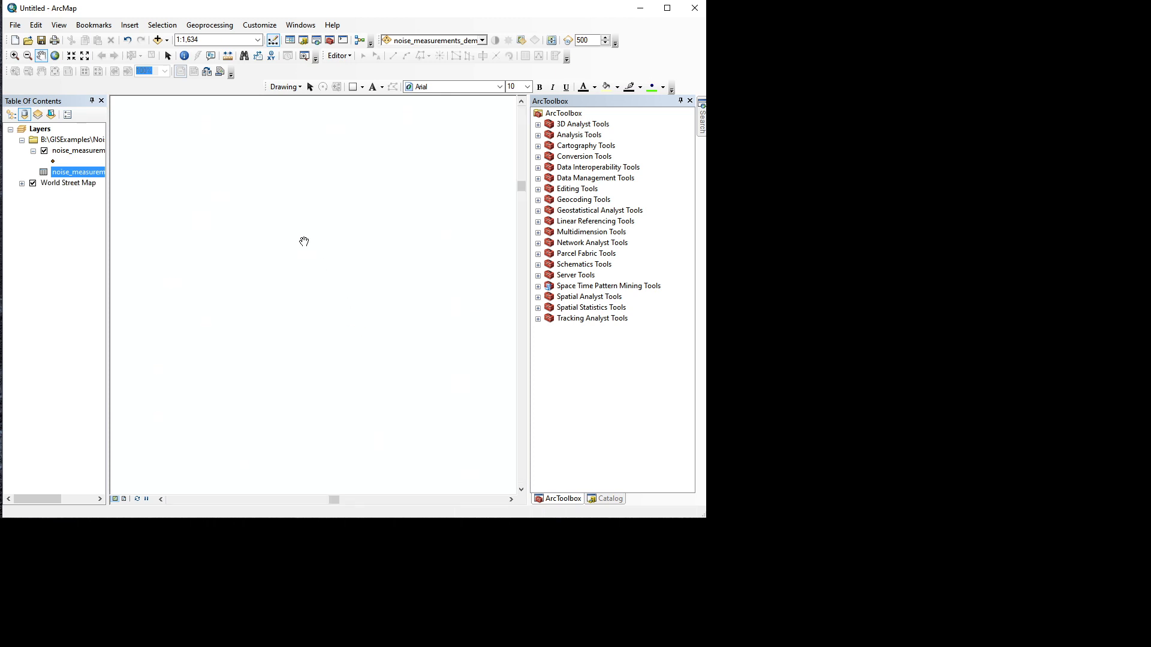
mouse_move(331, 291)
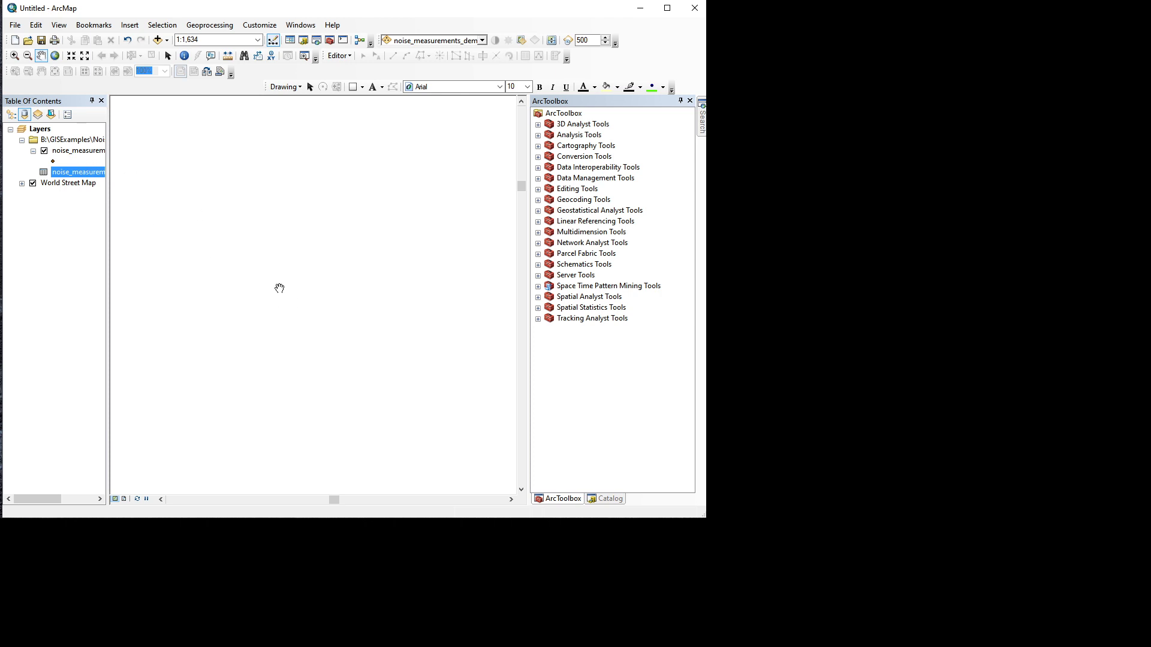
mouse_move(166, 211)
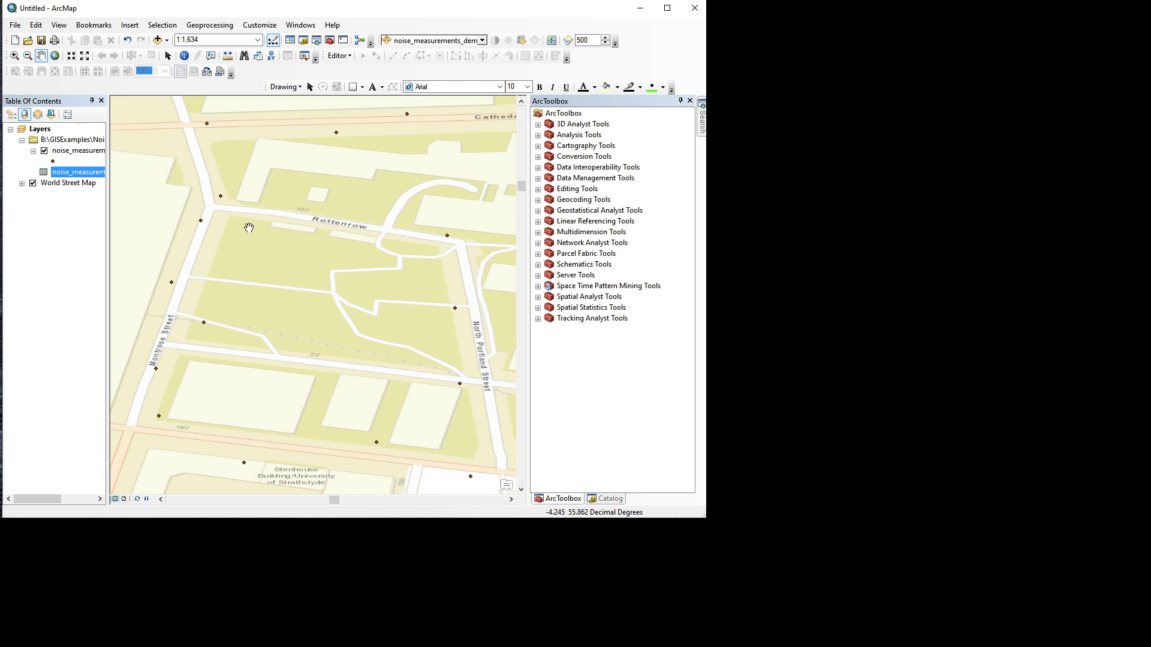
mouse_move(497, 322)
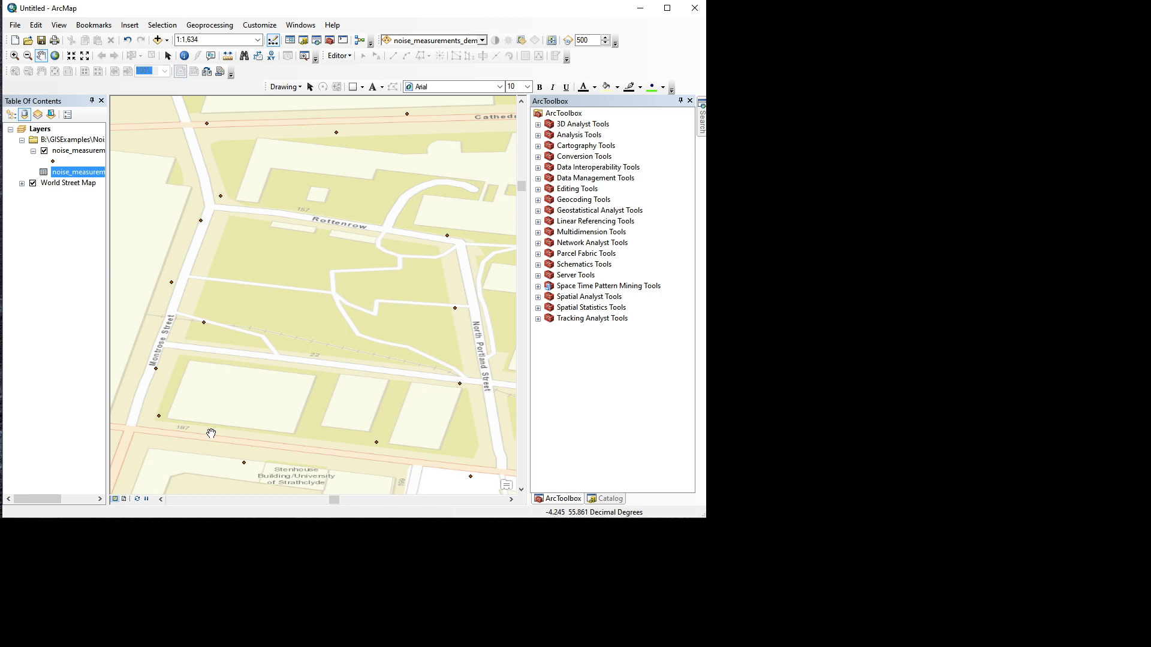
mouse_move(224, 227)
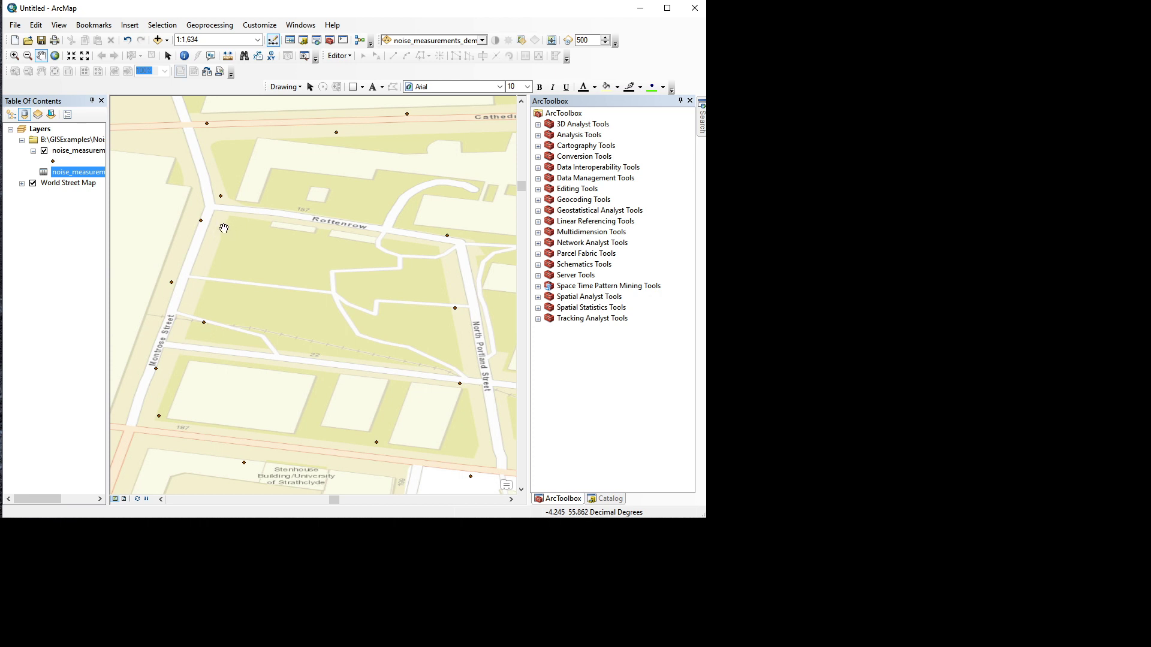
mouse_move(262, 293)
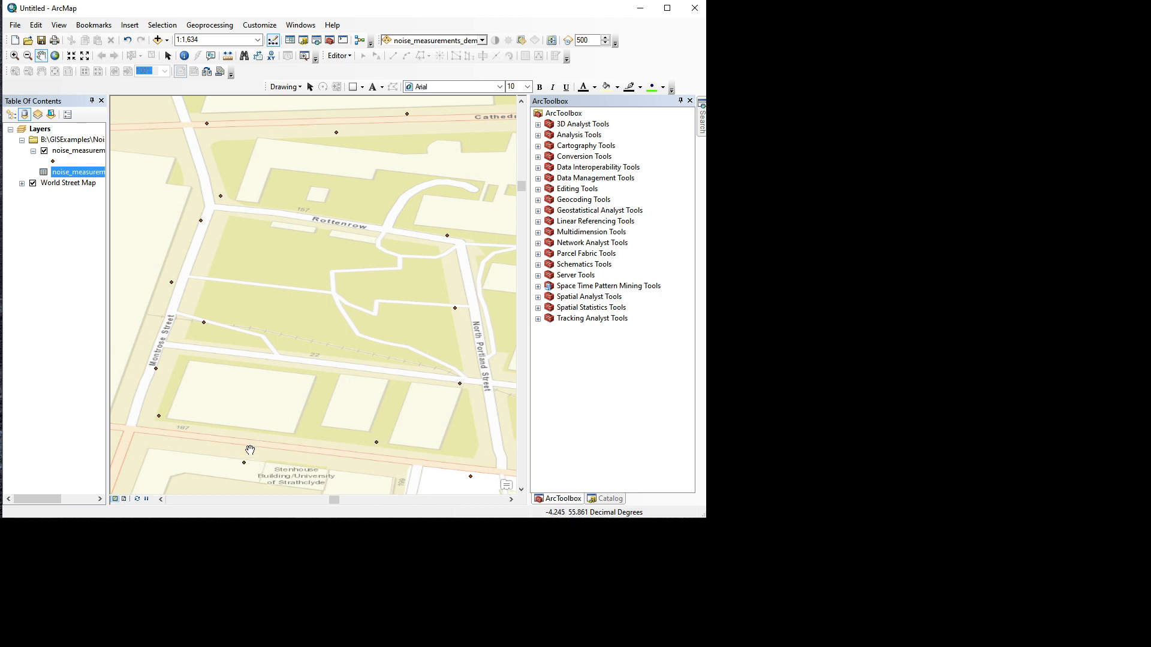
mouse_move(245, 452)
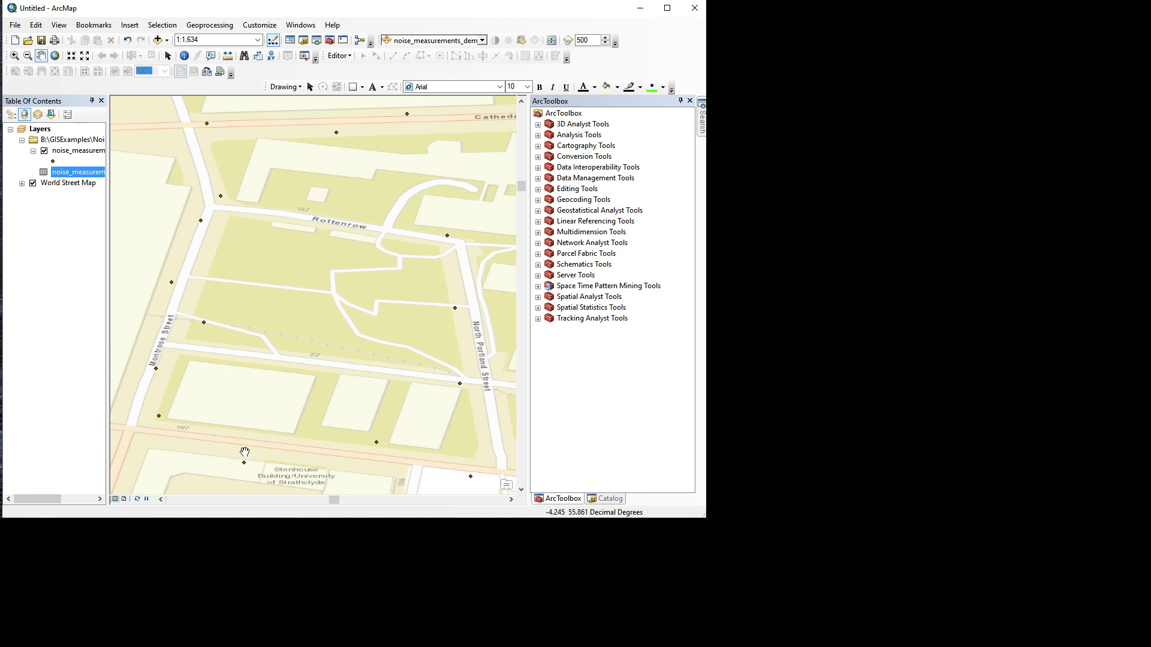
mouse_move(244, 434)
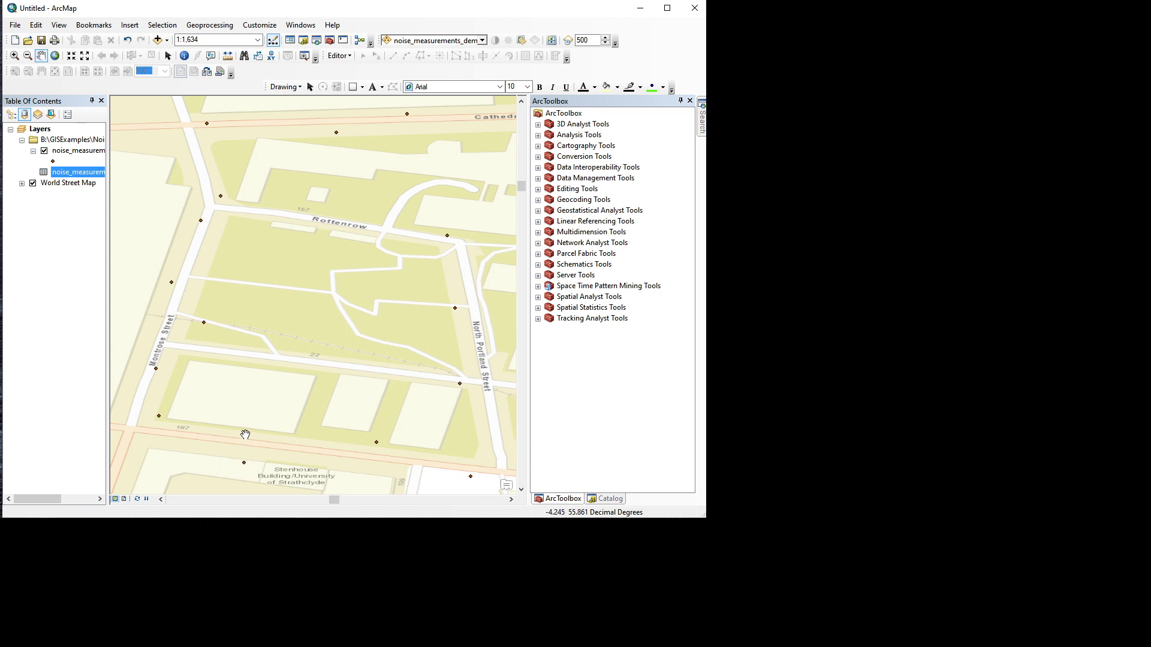